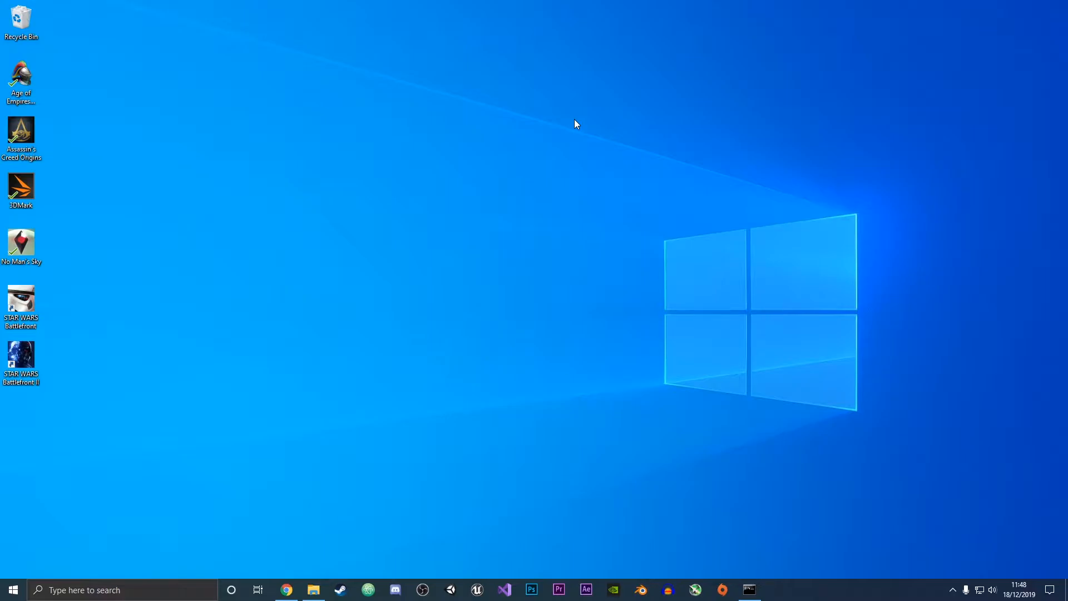
pyautogui.moveTo(514, 389)
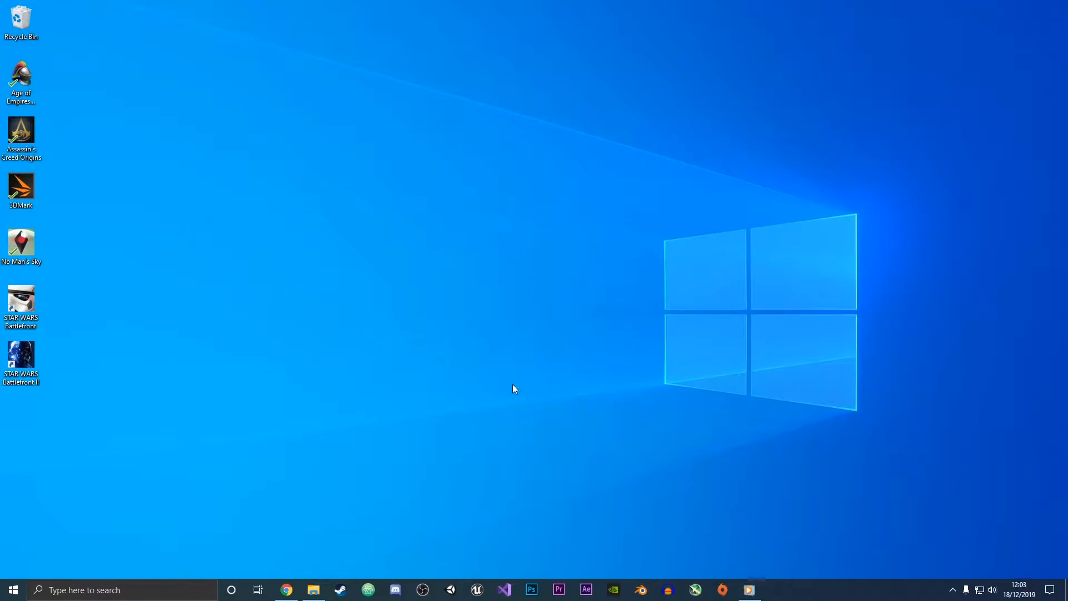
pyautogui.moveTo(326, 406)
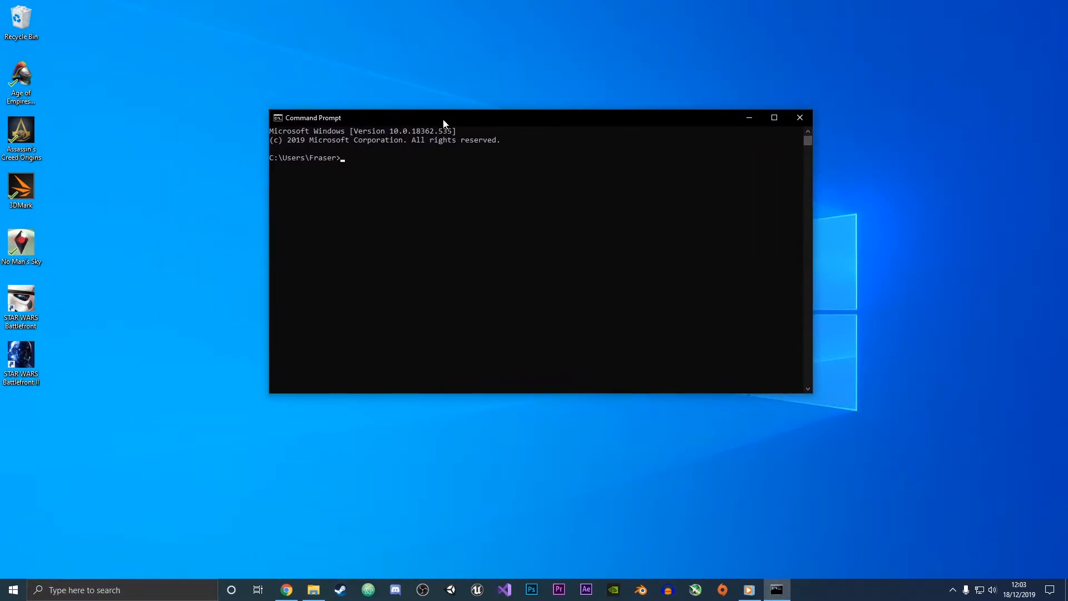
# - Move into the Desktop folder and launch sqlite3 on website.db
pyautogui.write('cd')
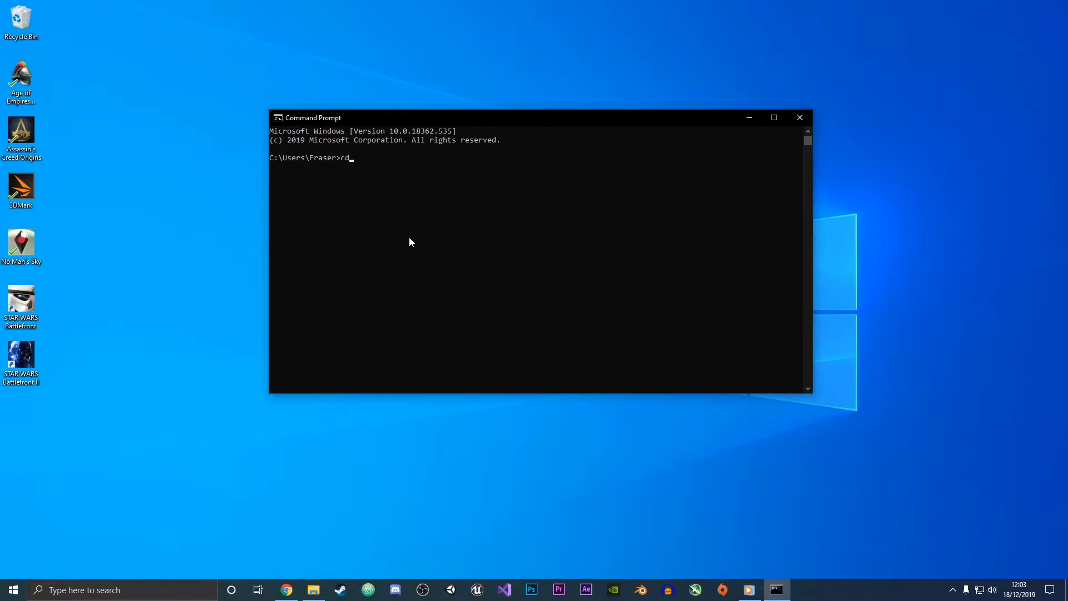
pyautogui.write('Desktop')
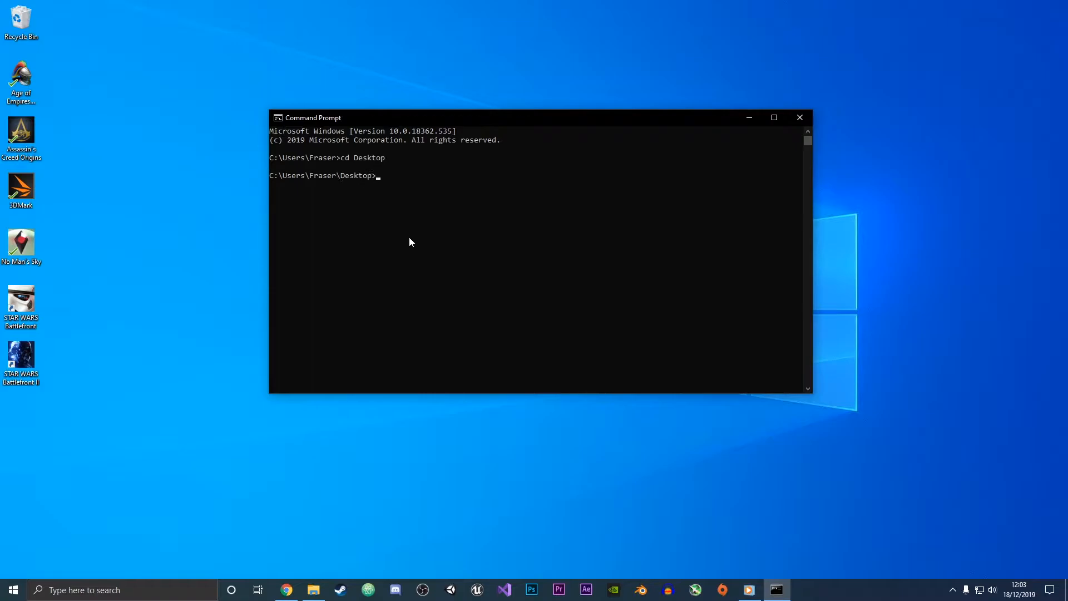
pyautogui.write('s')
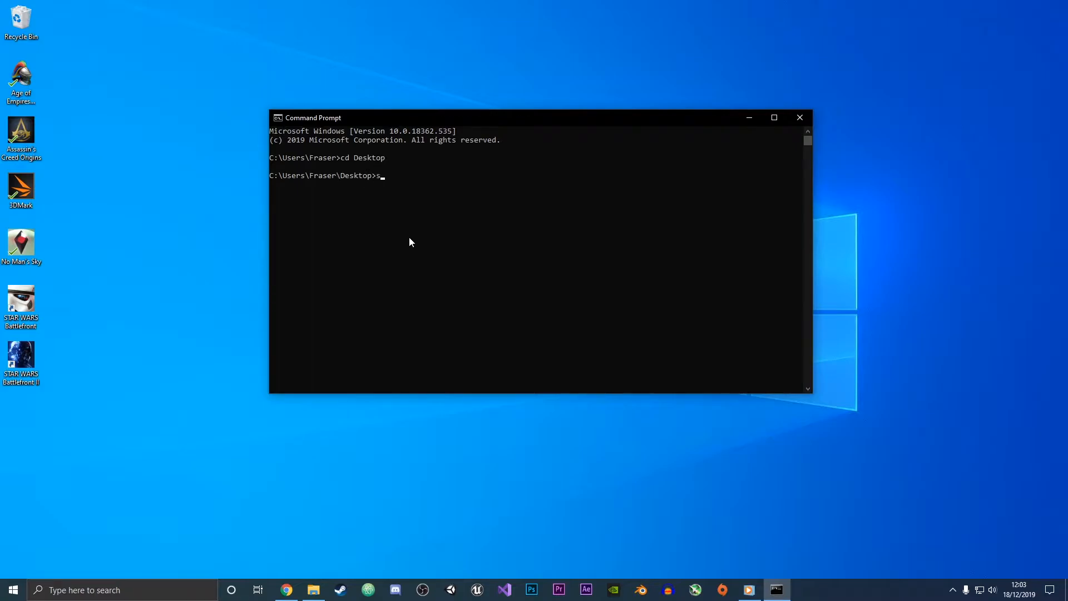
pyautogui.write('qlite3')
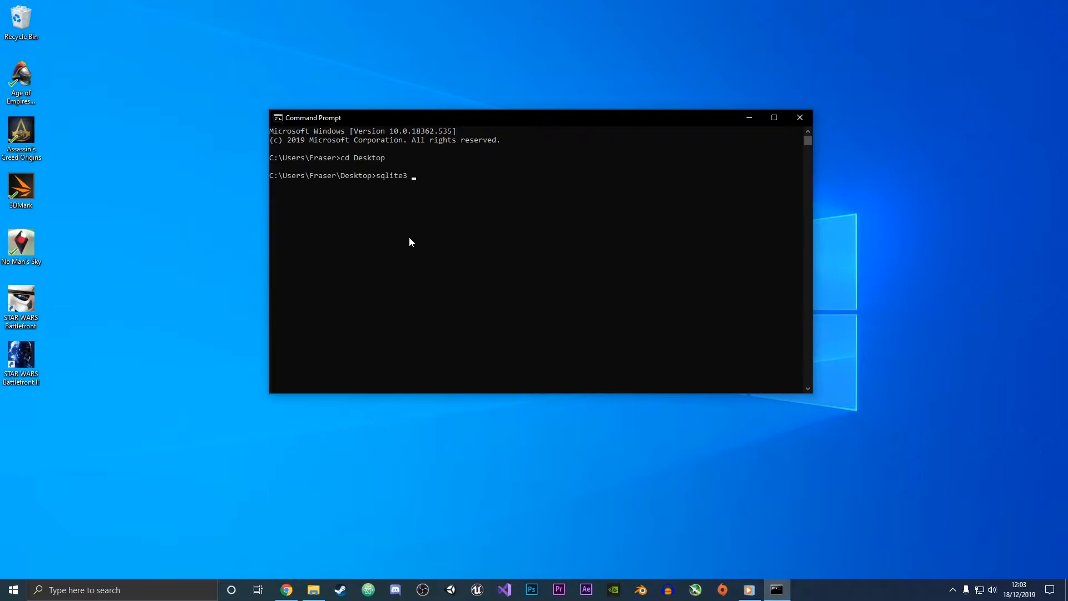
pyautogui.write('website.db')
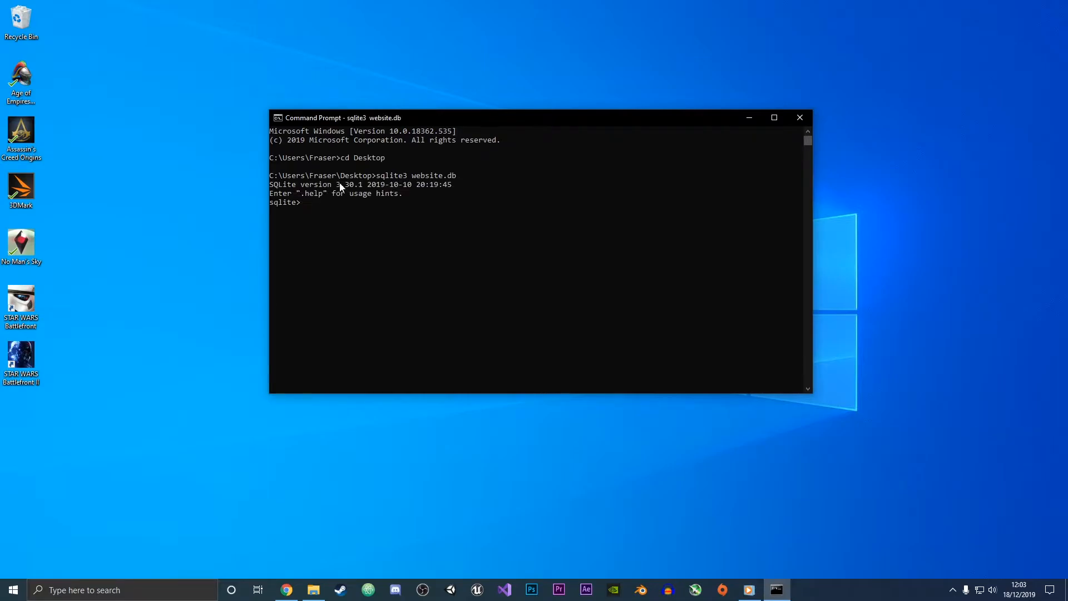
pyautogui.moveTo(74, 484)
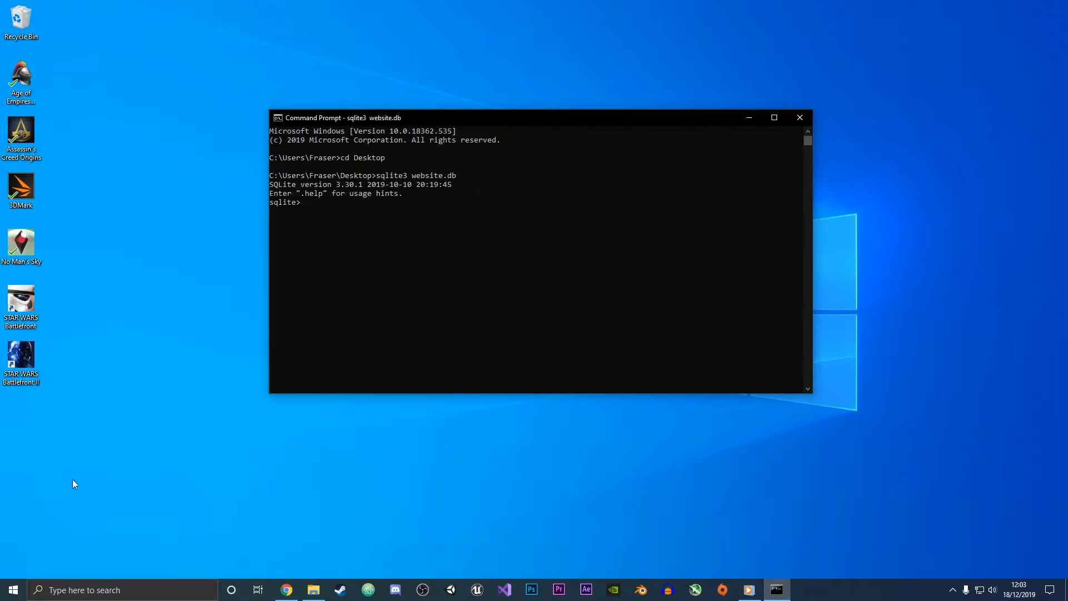
pyautogui.moveTo(248, 410)
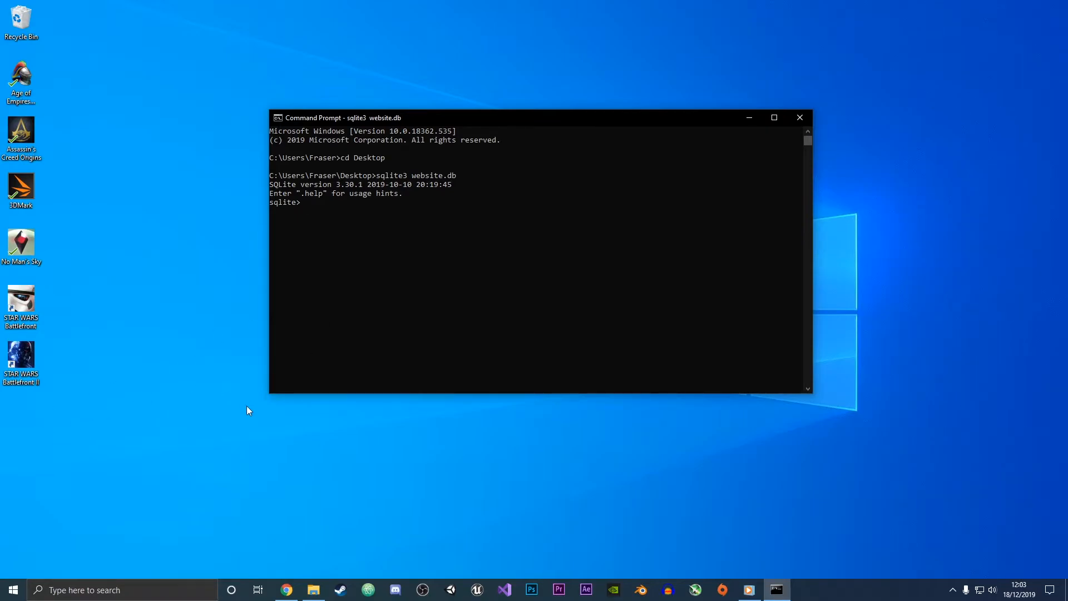
pyautogui.moveTo(399, 224)
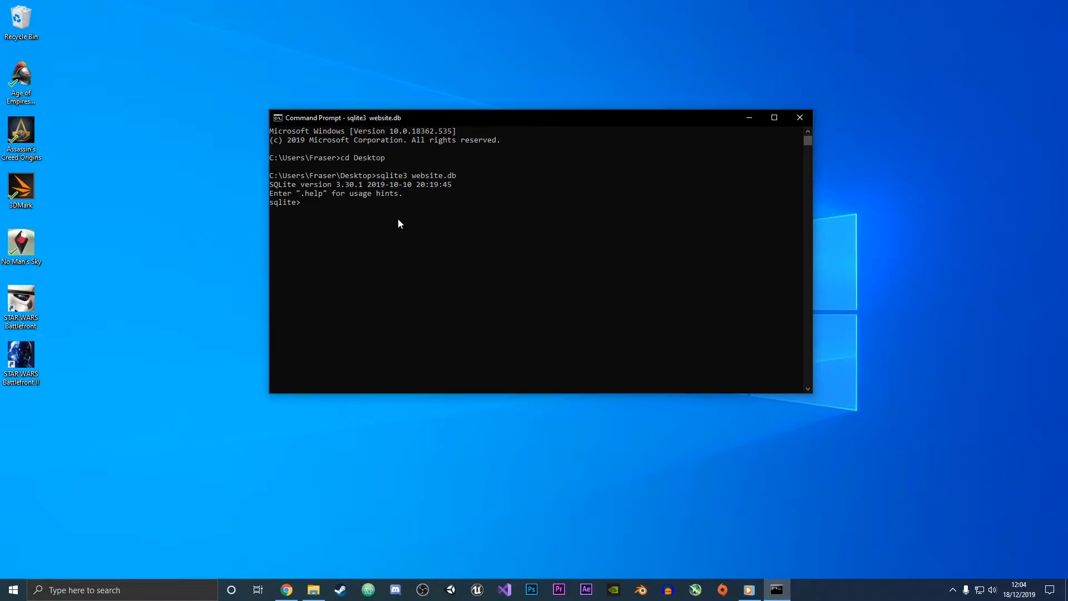
pyautogui.moveTo(520, 286)
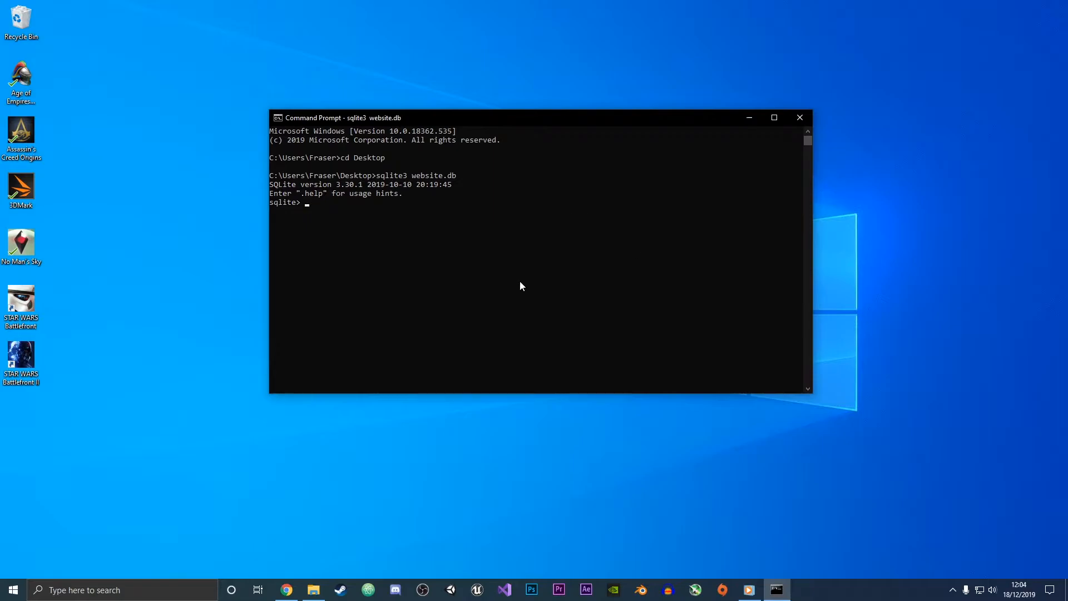
pyautogui.moveTo(629, 284)
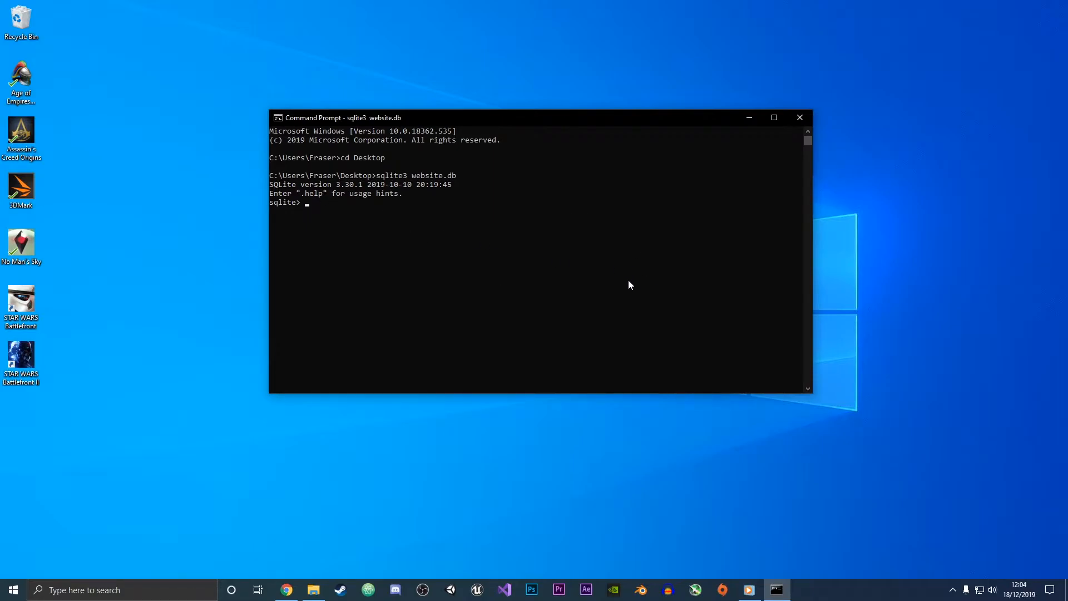
# - Run .databases to show main attached as the Desktop website.db file
pyautogui.write('.databases')
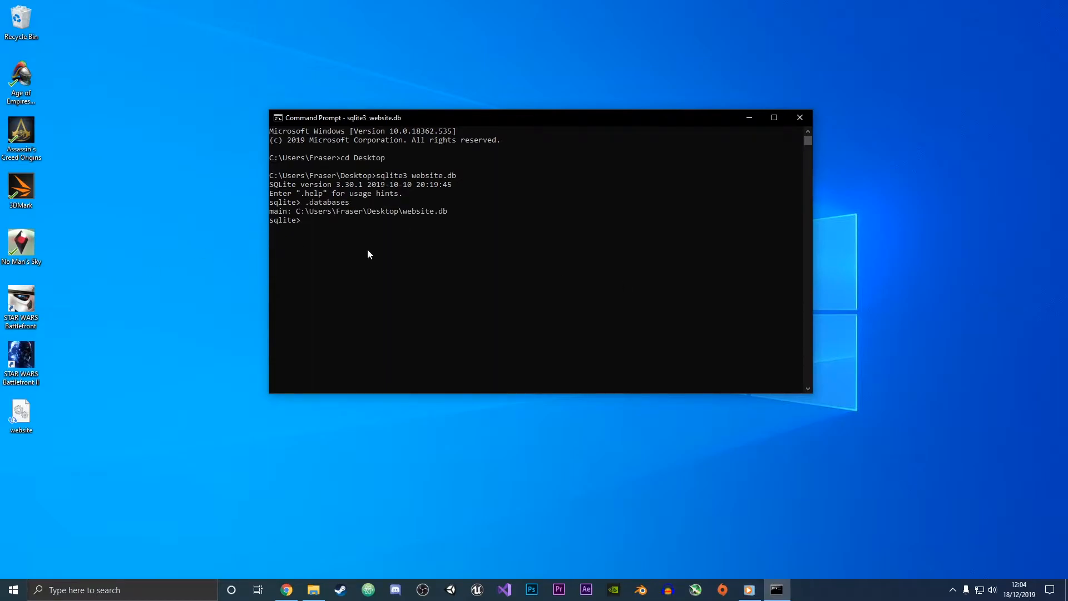
pyautogui.moveTo(46, 406)
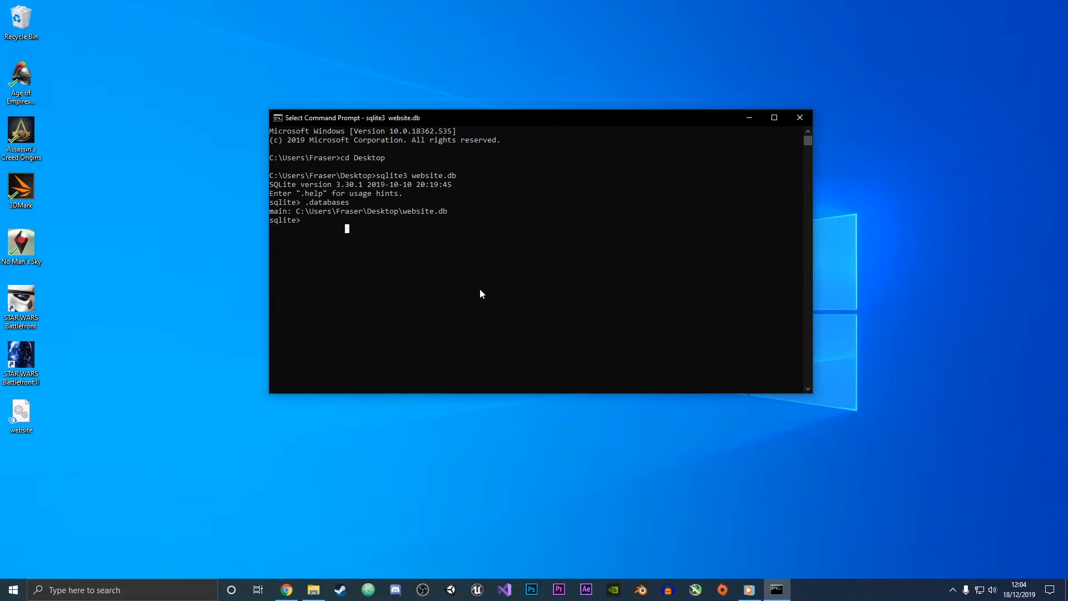
# - Enter create table users (ID int primary key, name VarChar(20));
pyautogui.write('cr')
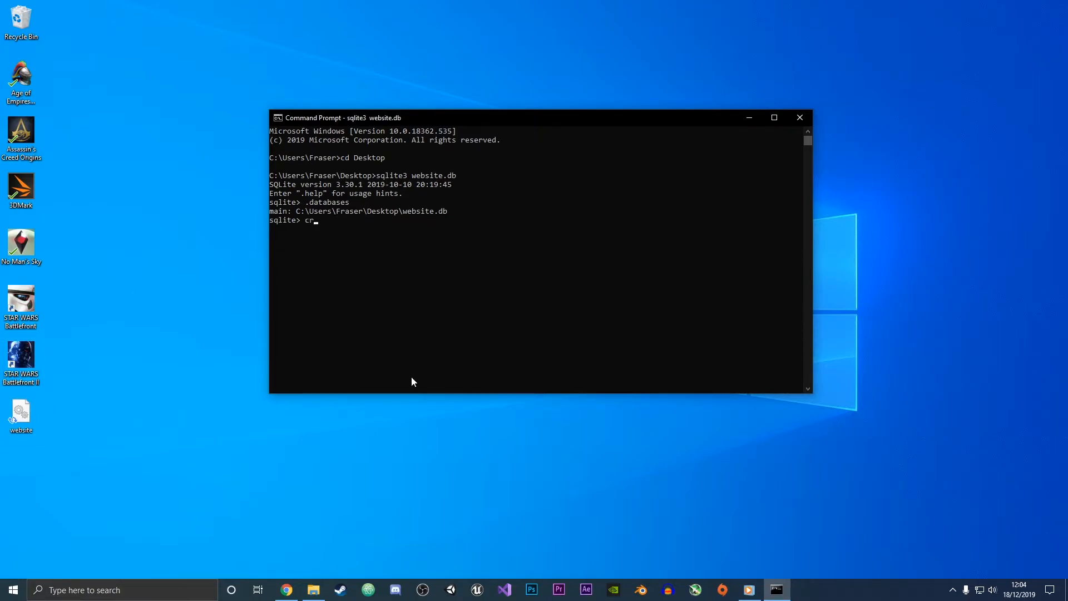
pyautogui.write('eate tabl')
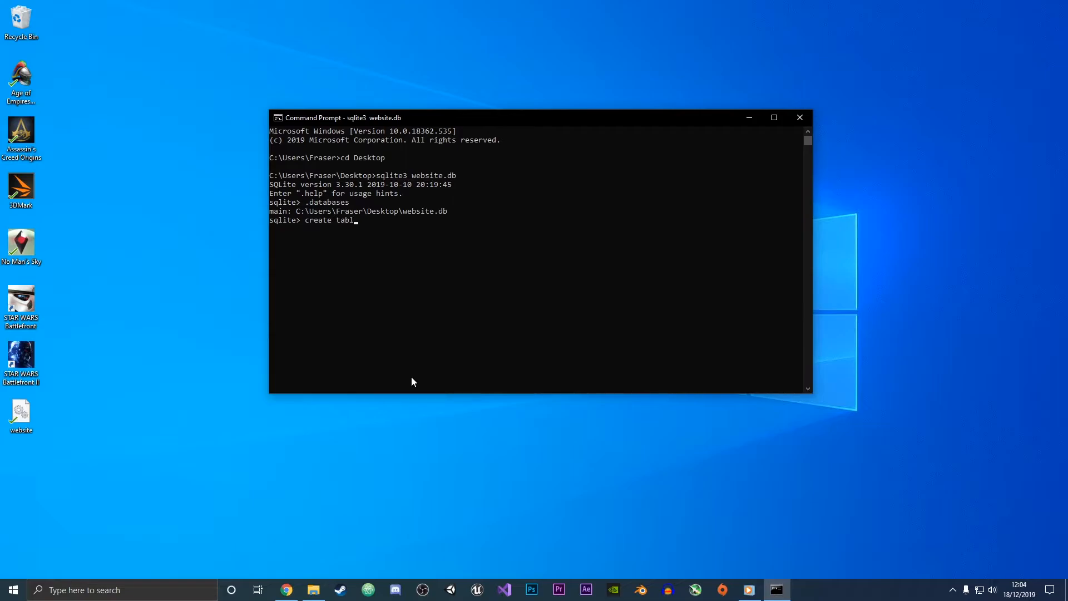
pyautogui.write('e user')
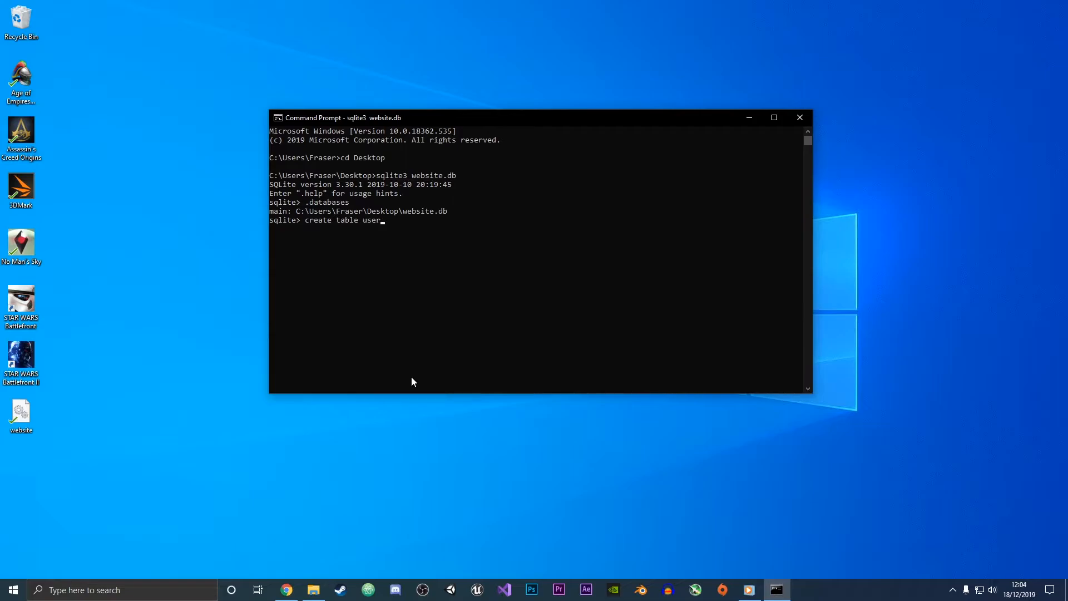
pyautogui.write('s')
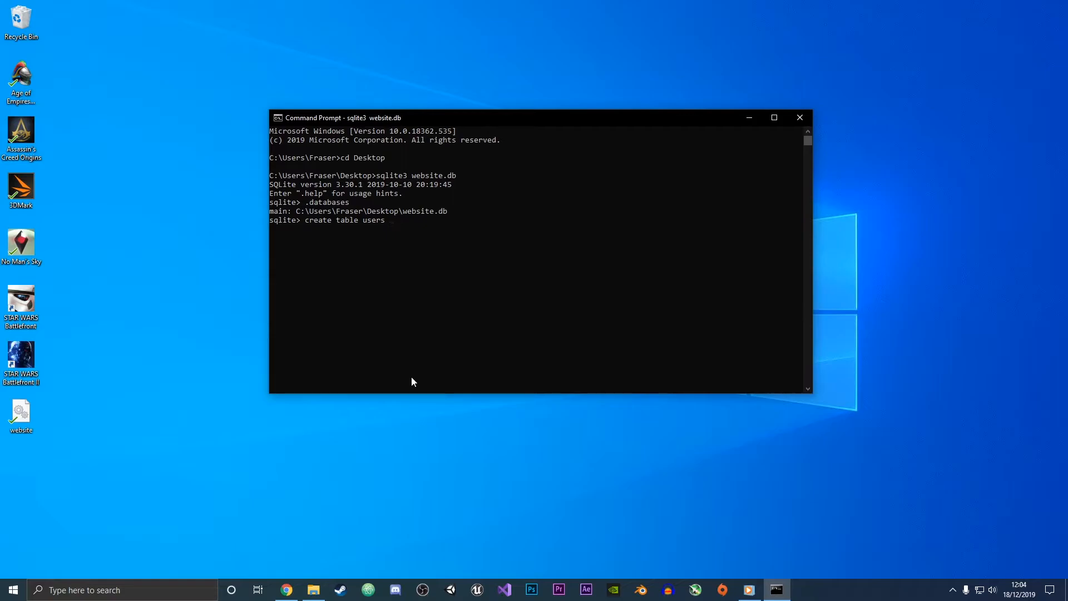
pyautogui.write('(ID')
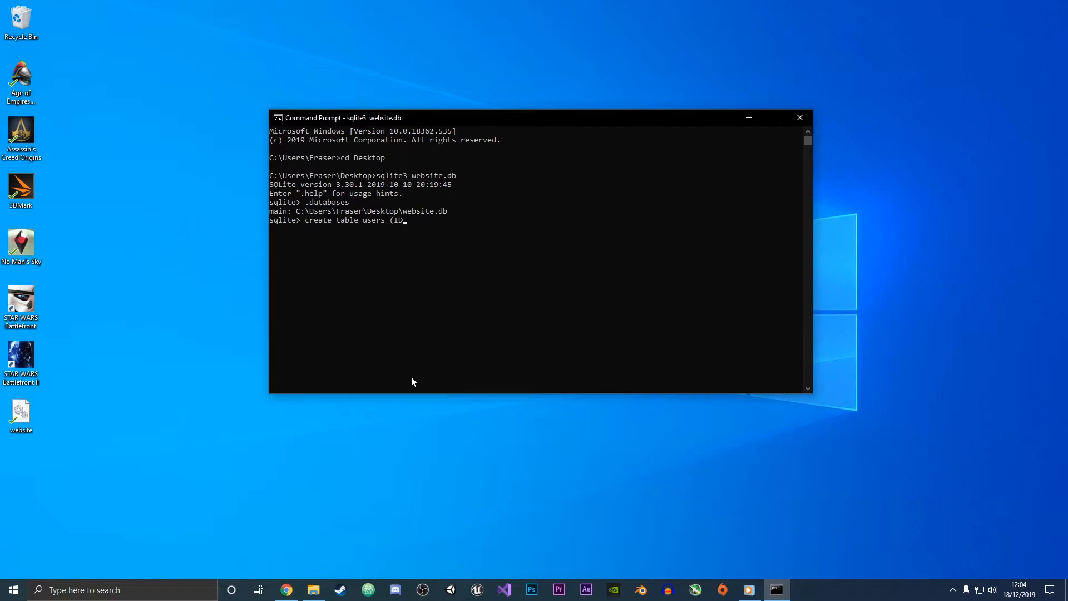
pyautogui.write('int')
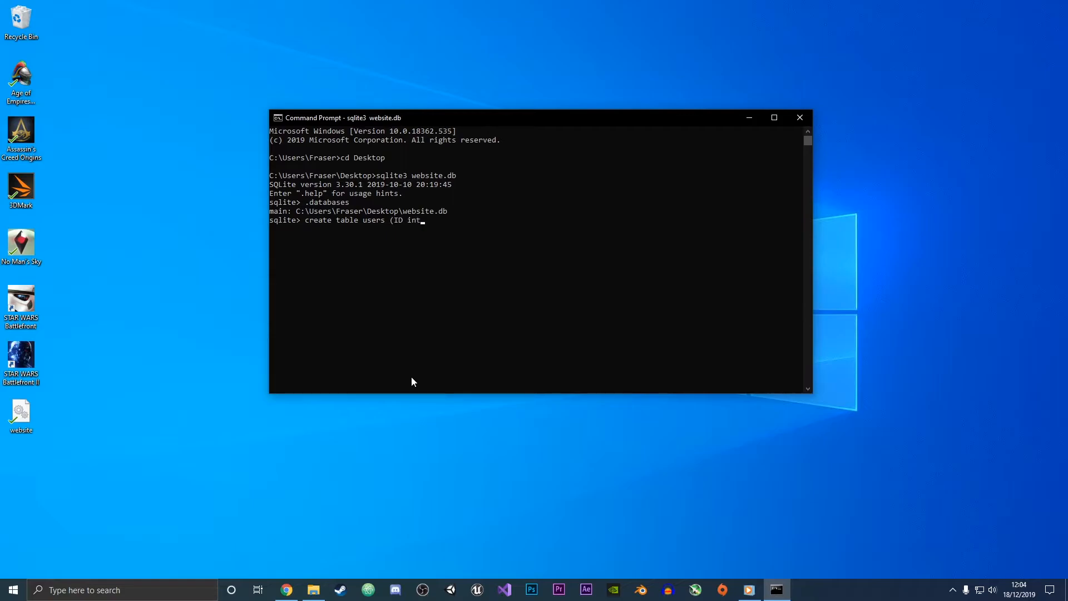
pyautogui.write('primr')
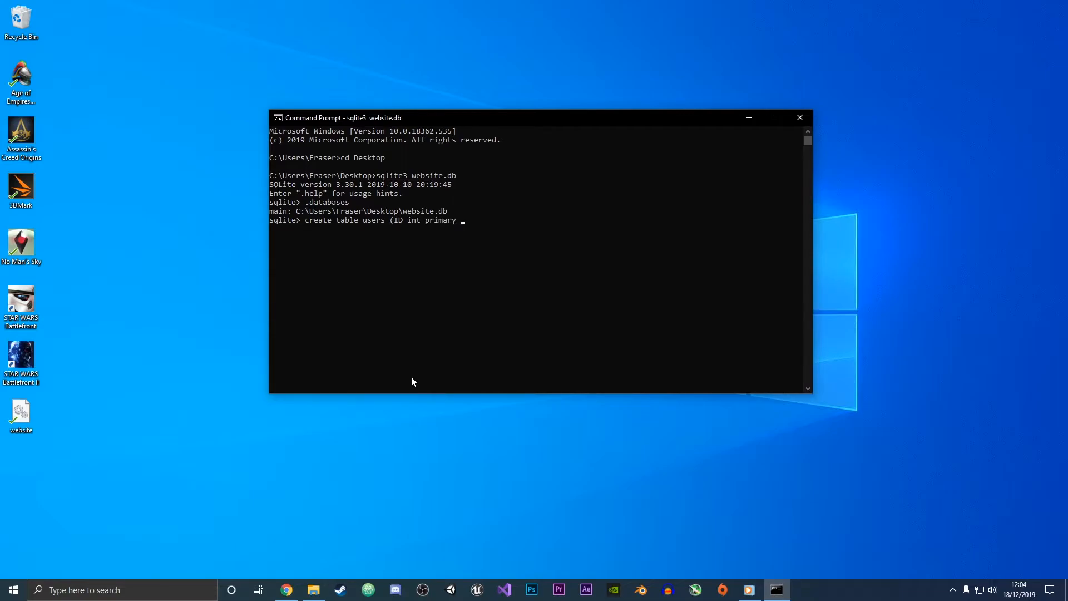
pyautogui.write('key')
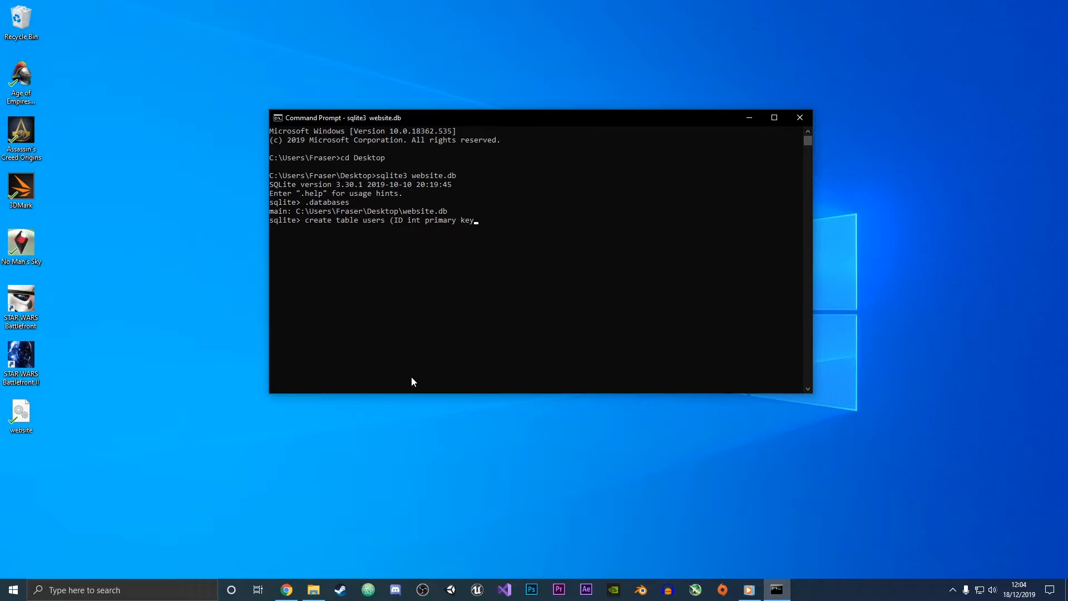
pyautogui.write(',')
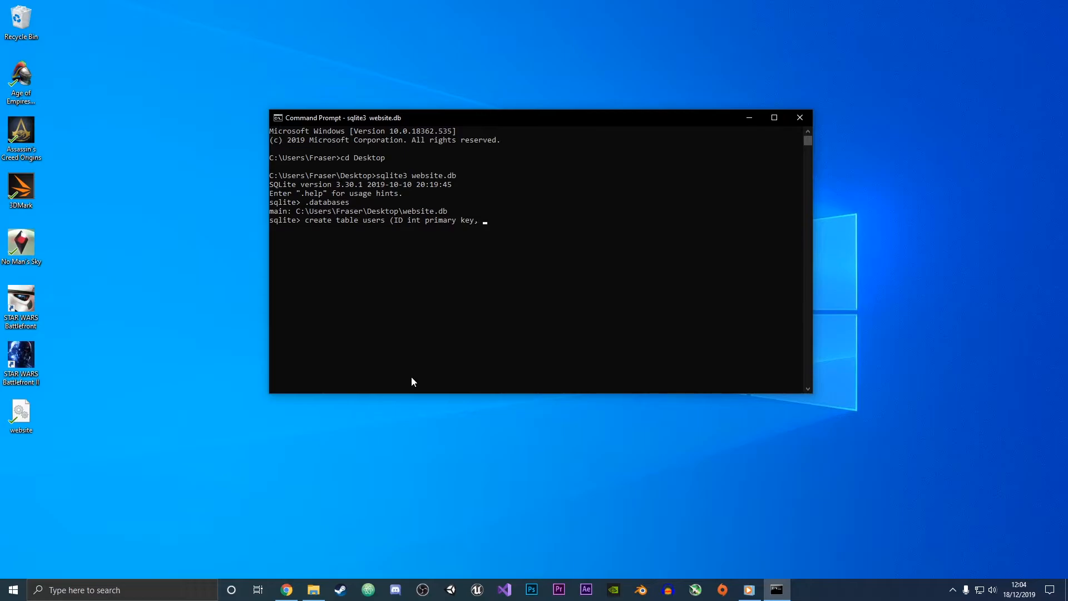
pyautogui.write('name')
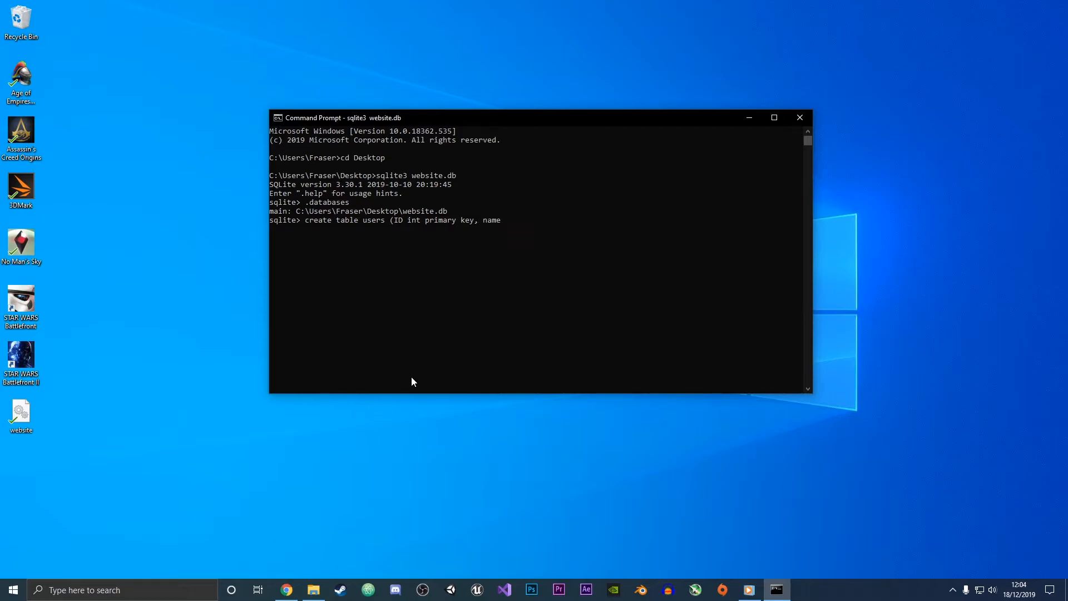
pyautogui.write('Var')
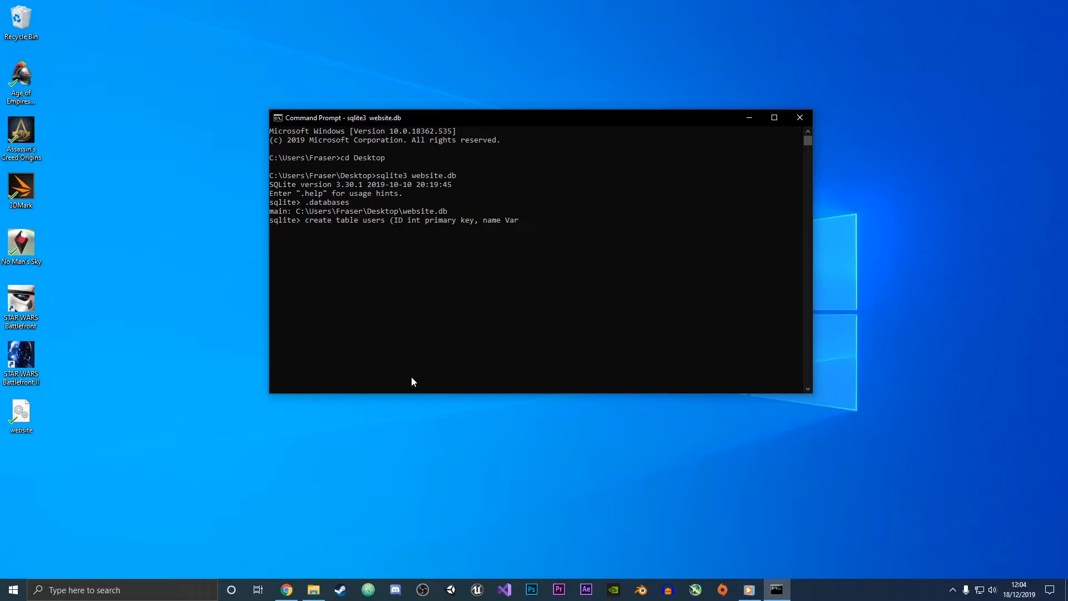
pyautogui.write('Char(20')
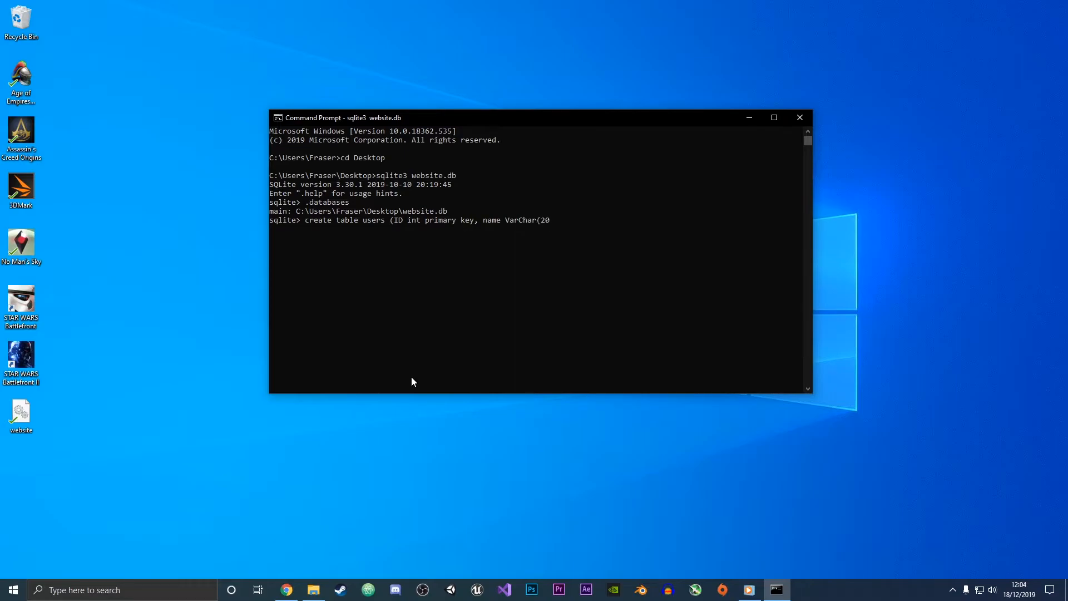
pyautogui.write('))')
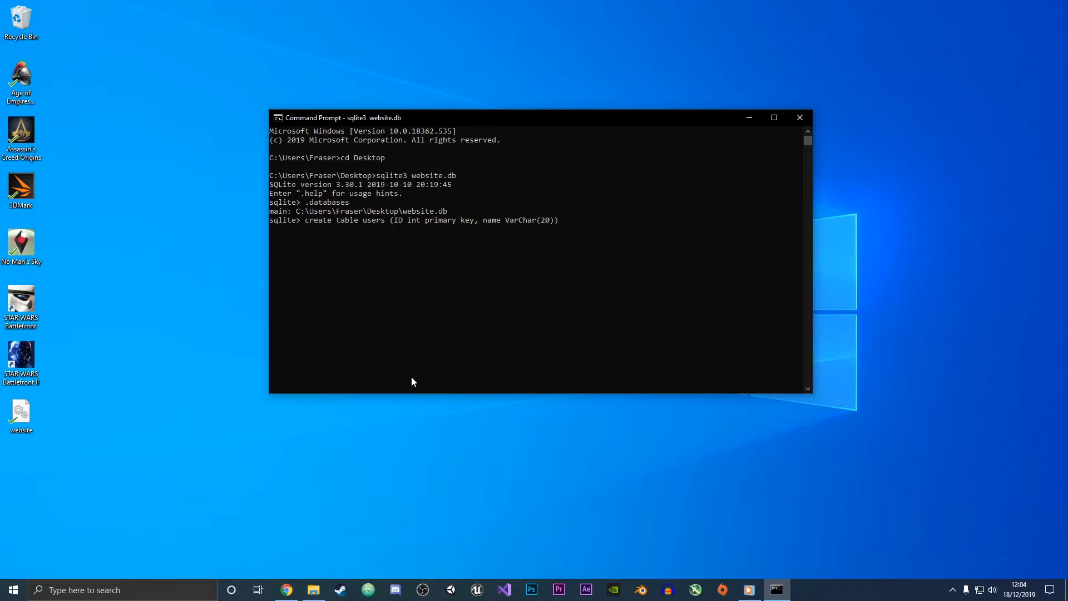
pyautogui.write(';')
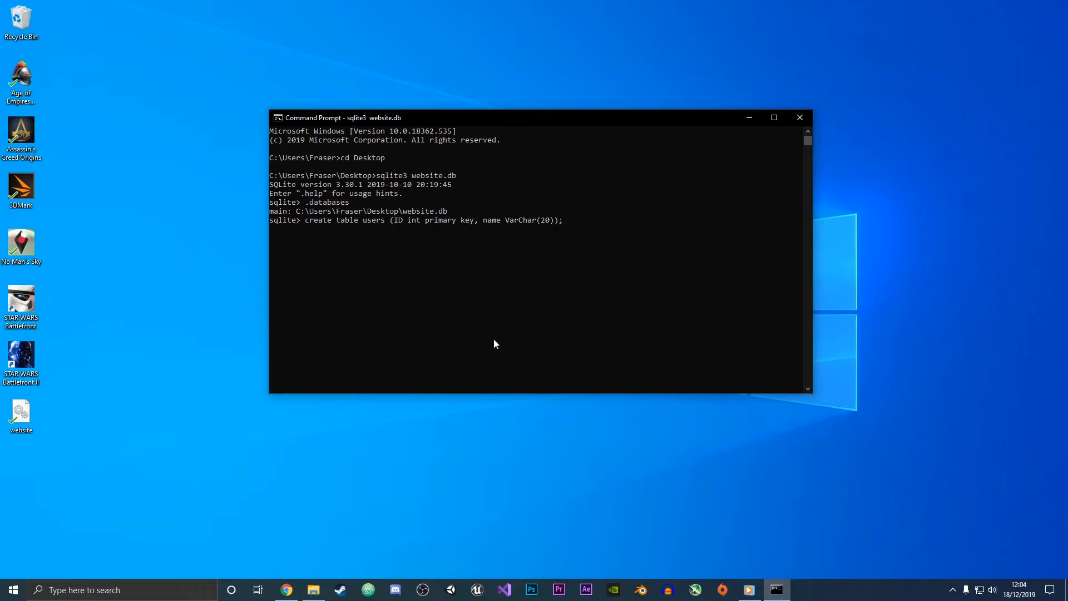
pyautogui.moveTo(492, 225)
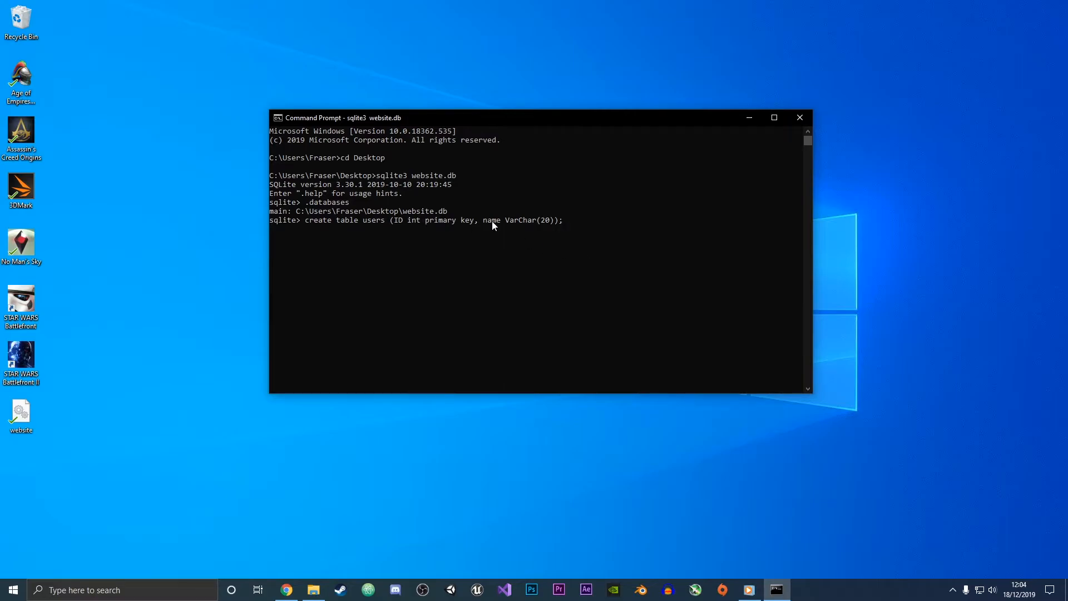
pyautogui.moveTo(531, 233)
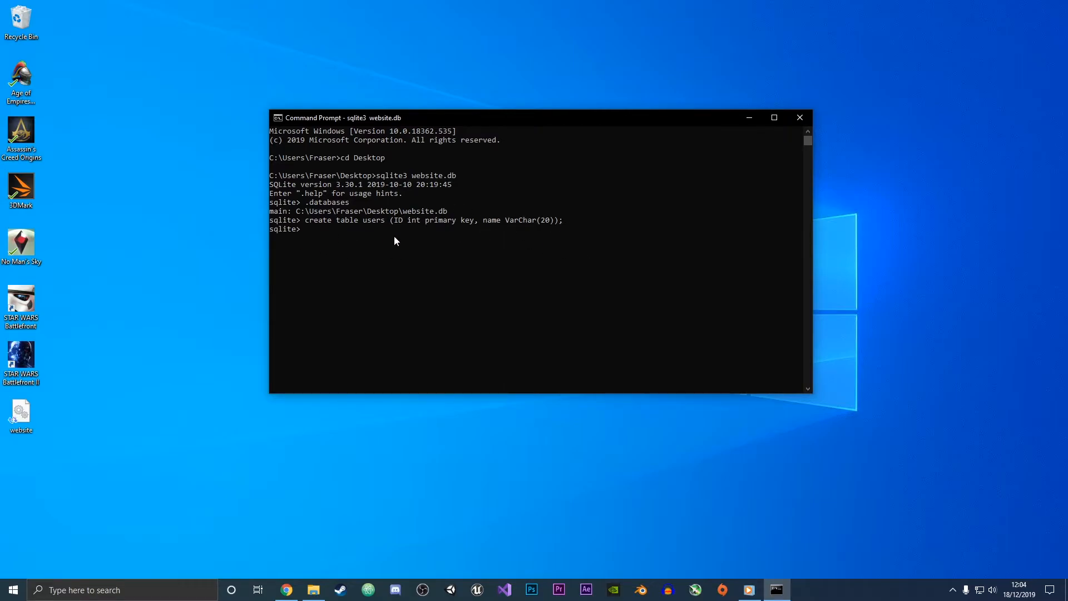
# - Run .tables to confirm users is listed in website.db
pyautogui.write('.t')
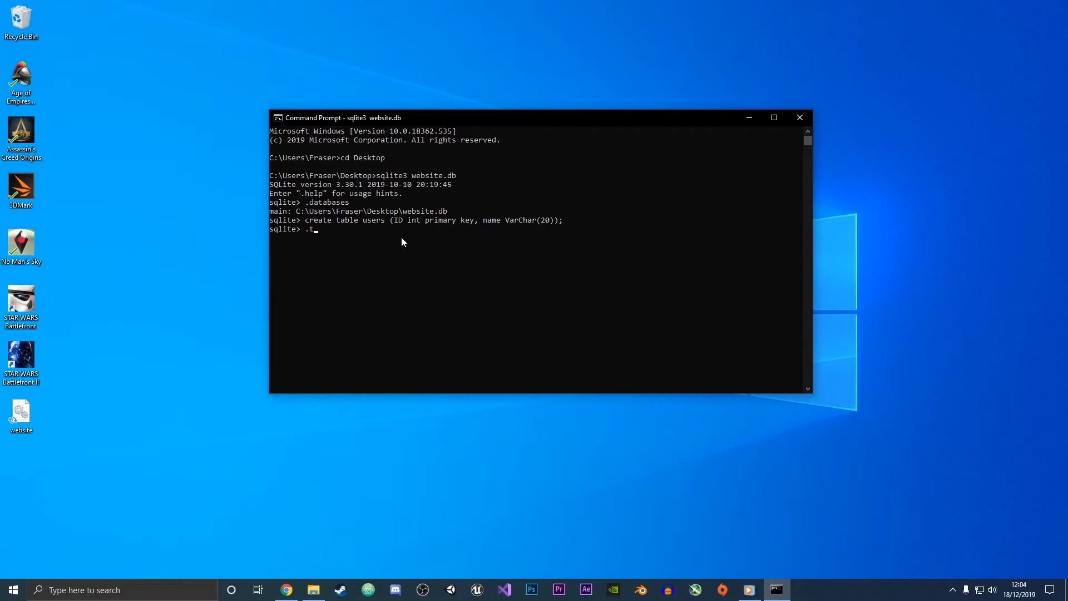
pyautogui.write('ables')
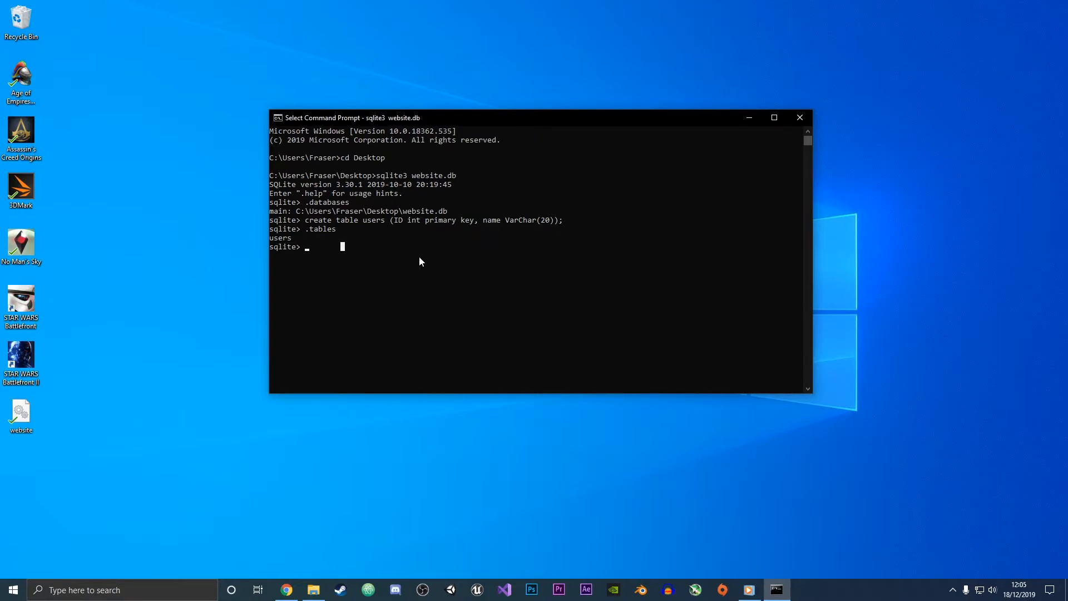
pyautogui.moveTo(597, 278)
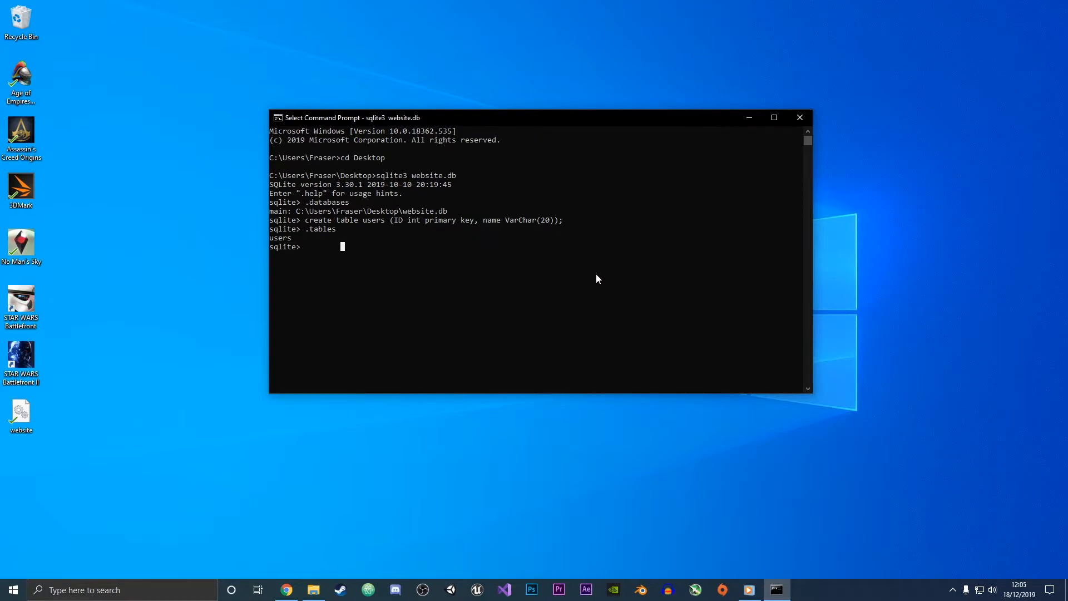
pyautogui.write('IN')
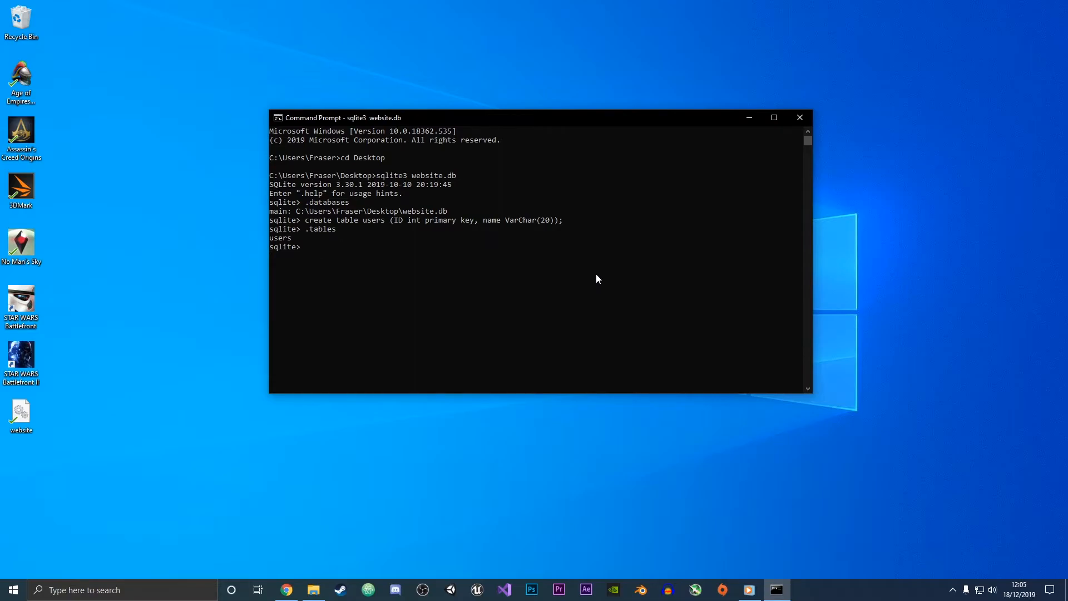
# - Attempt inserting id 0, name "Bob" into users, which returns a syntax error
pyautogui.write('insert ino')
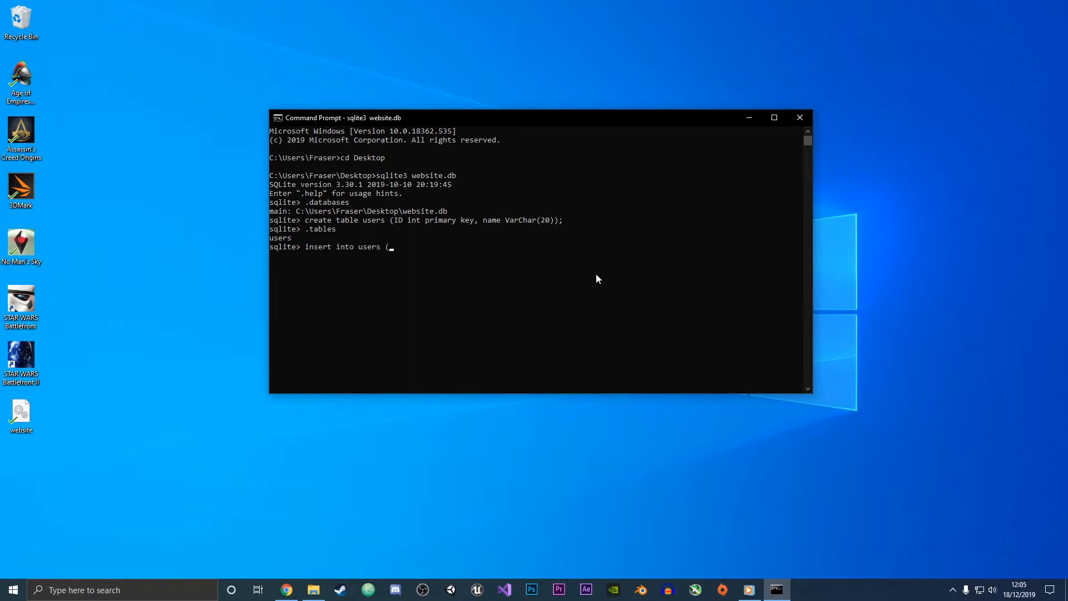
pyautogui.write('id')
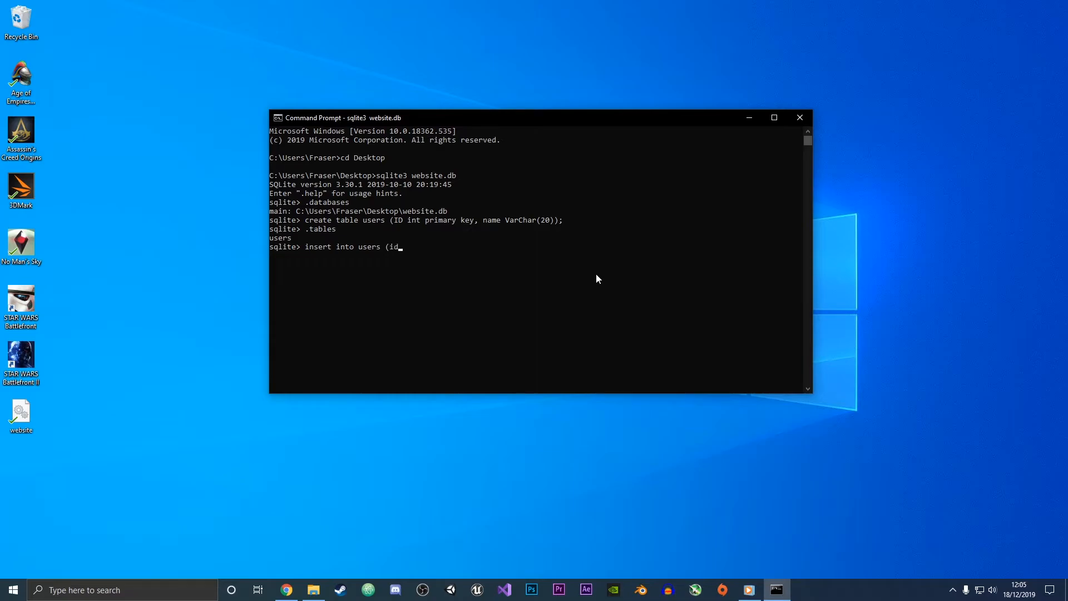
pyautogui.write(', name')
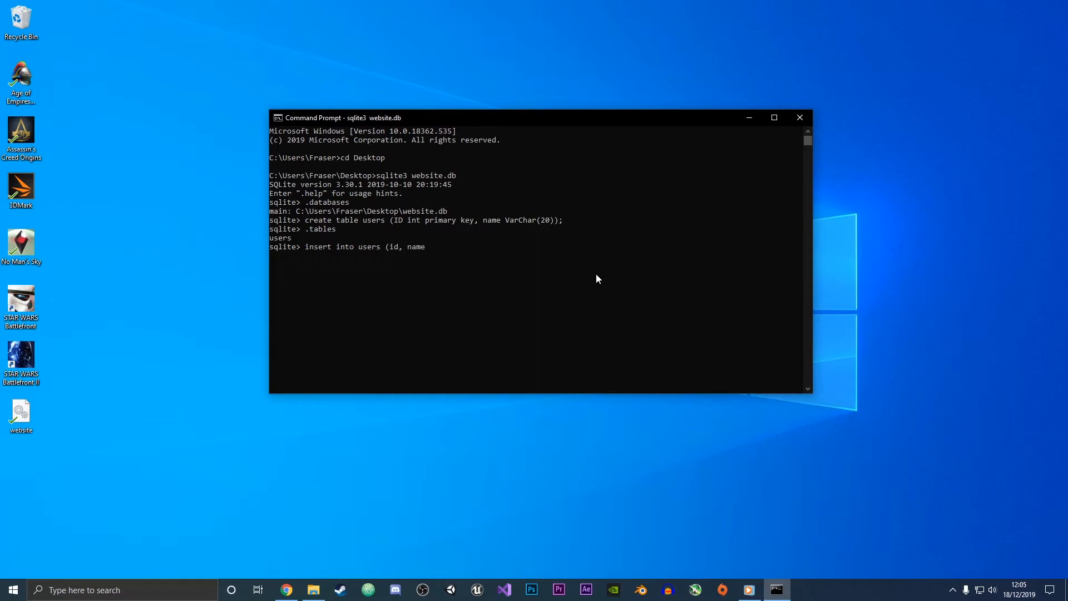
pyautogui.write(')')
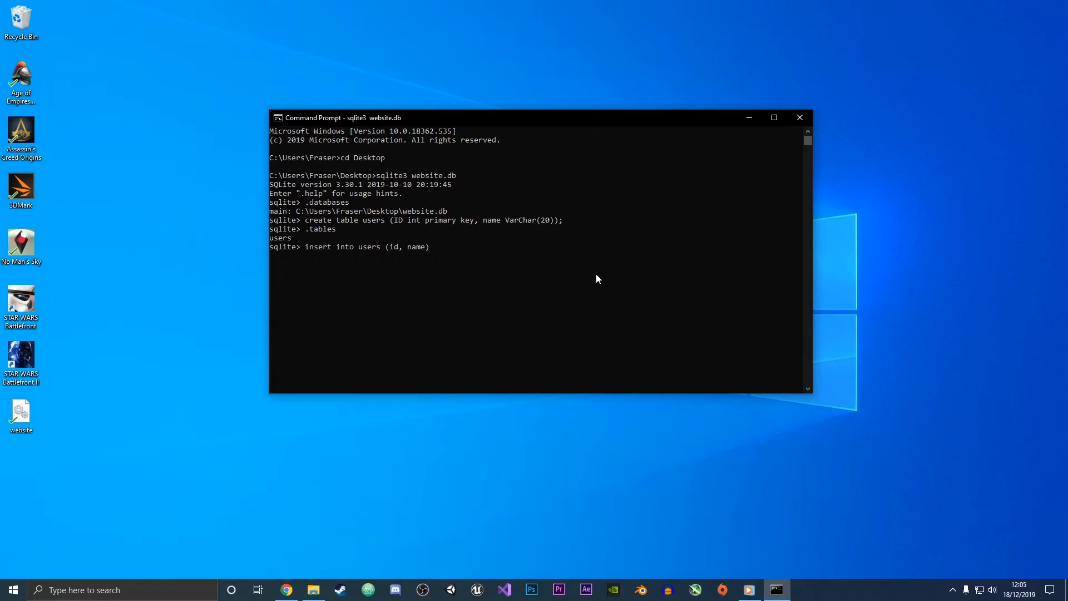
pyautogui.write(', (')
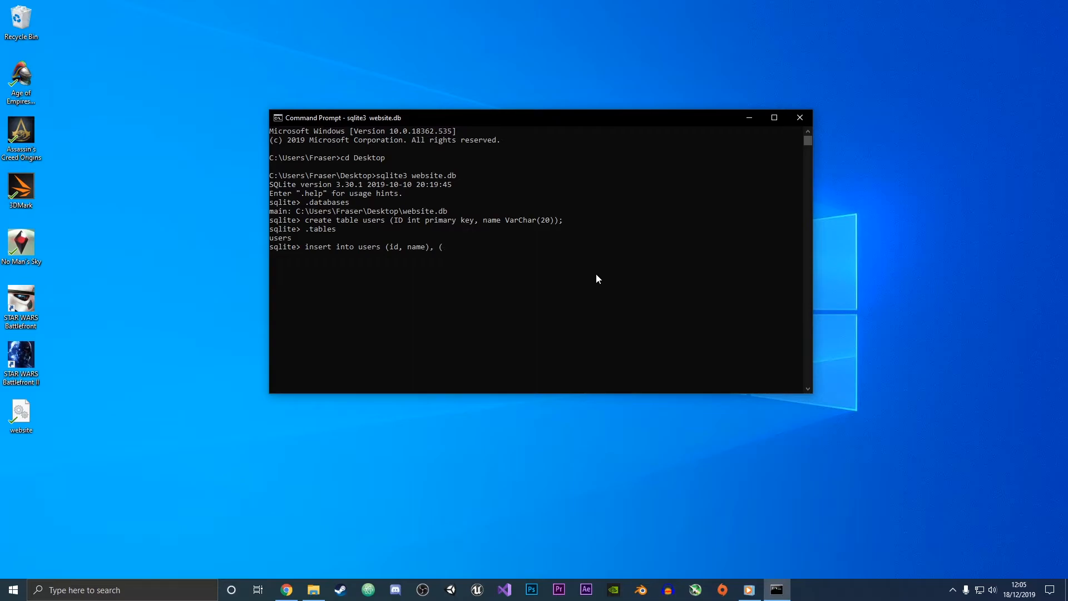
pyautogui.write('0')
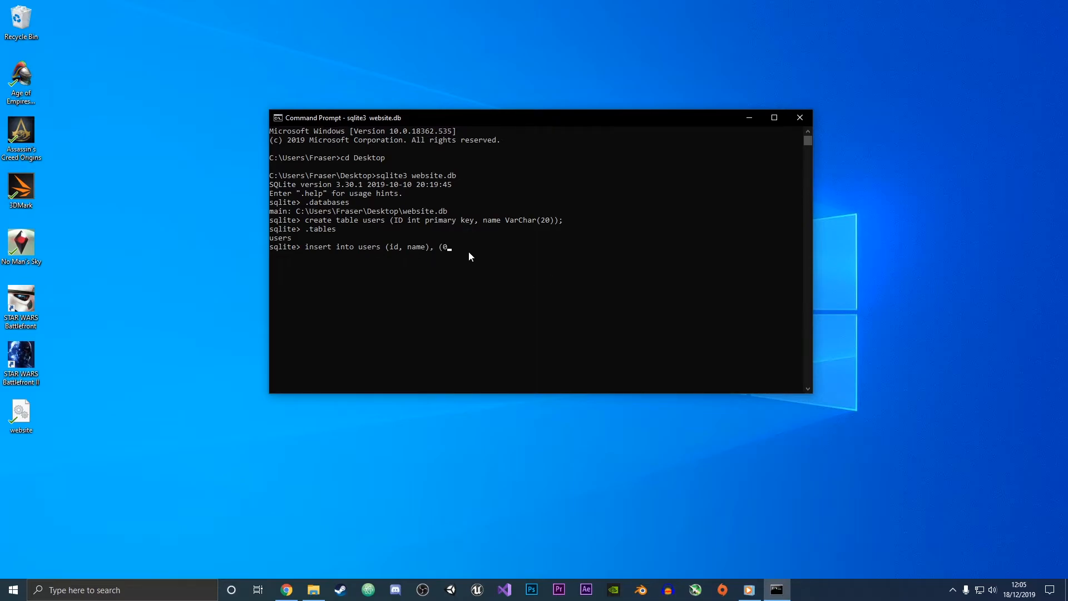
pyautogui.write(',')
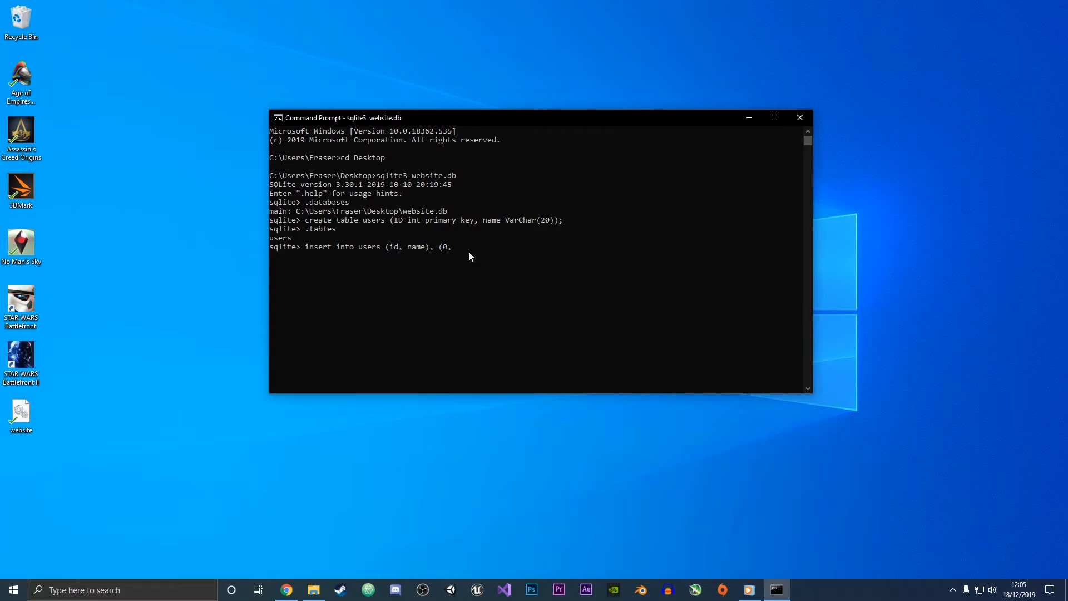
pyautogui.write('Bobn')
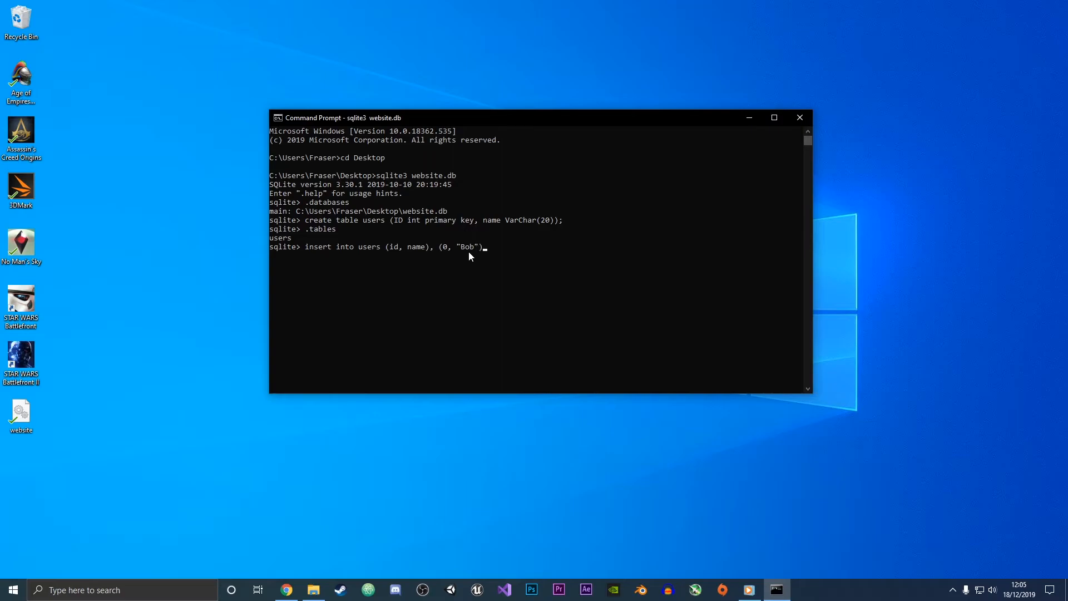
pyautogui.write(';')
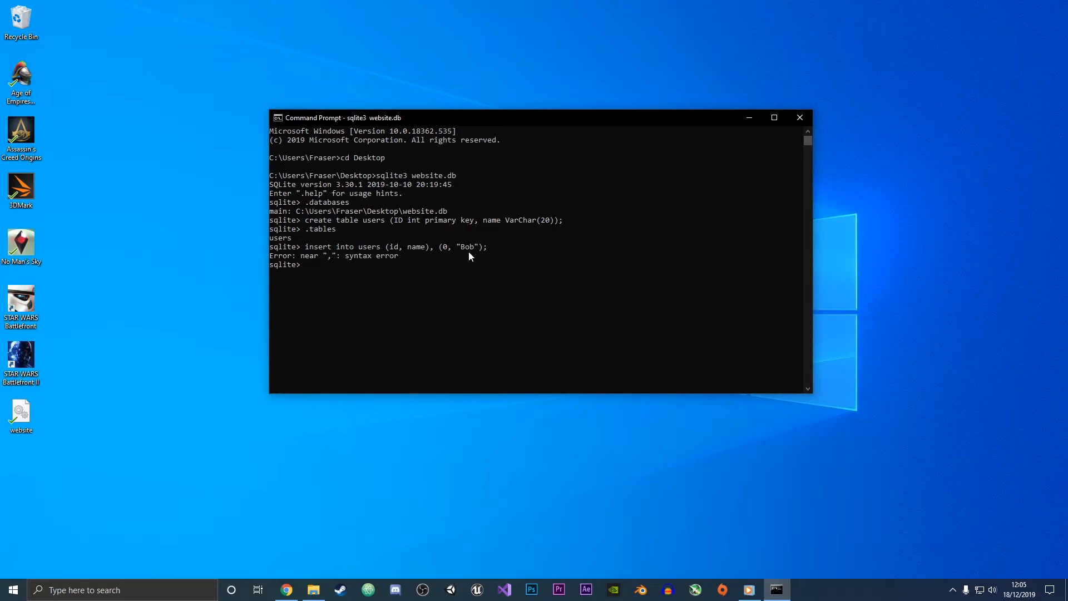
# - Rerun the Bob insert and add Tom as another user row
pyautogui.write('insert into users (id, name), (0, "Bob");')
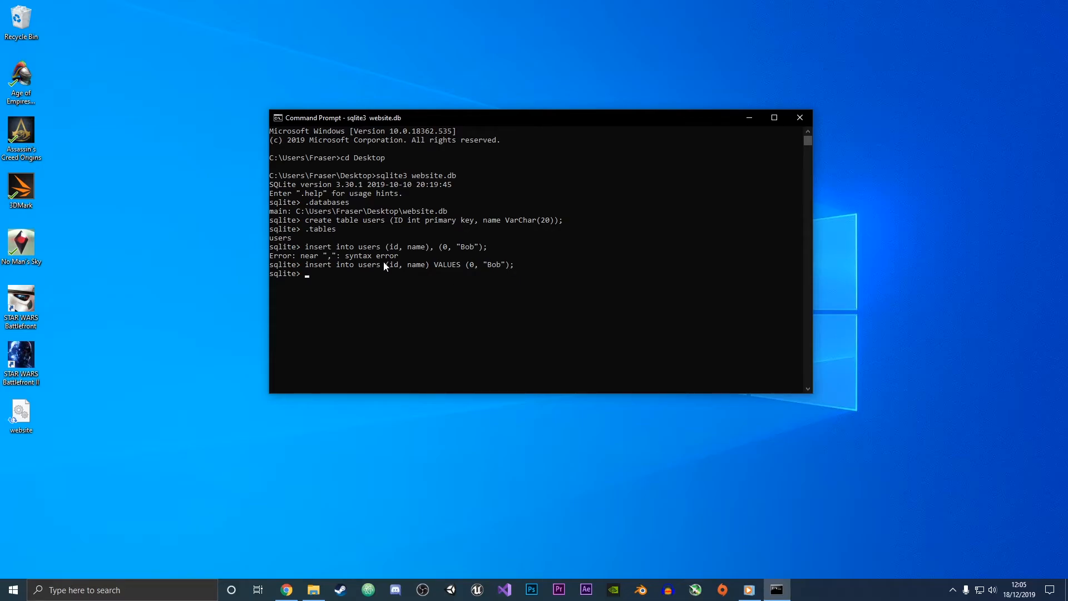
pyautogui.moveTo(527, 270)
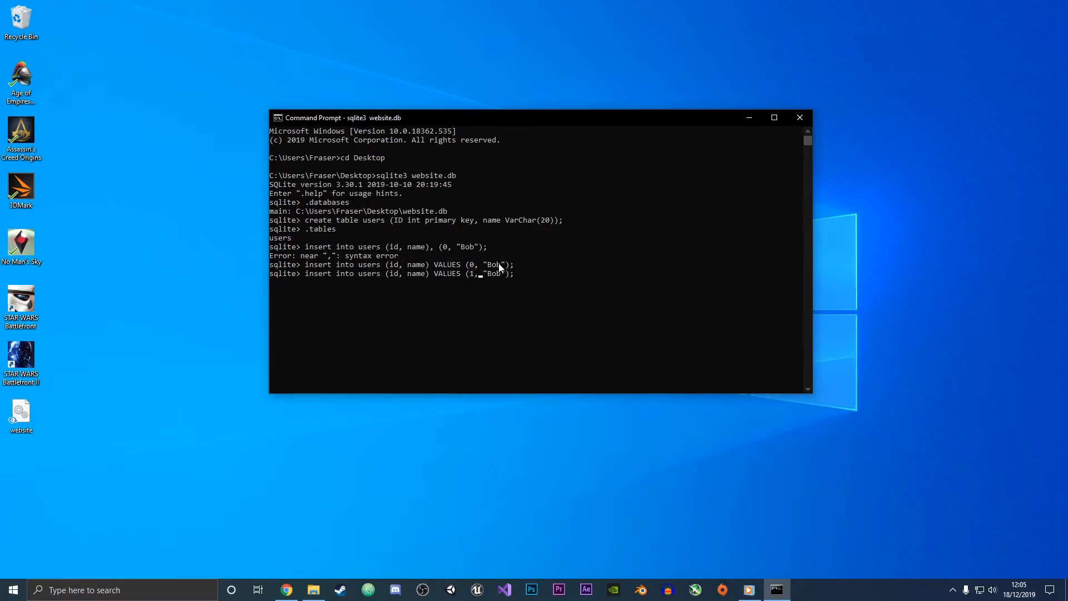
pyautogui.moveTo(549, 306)
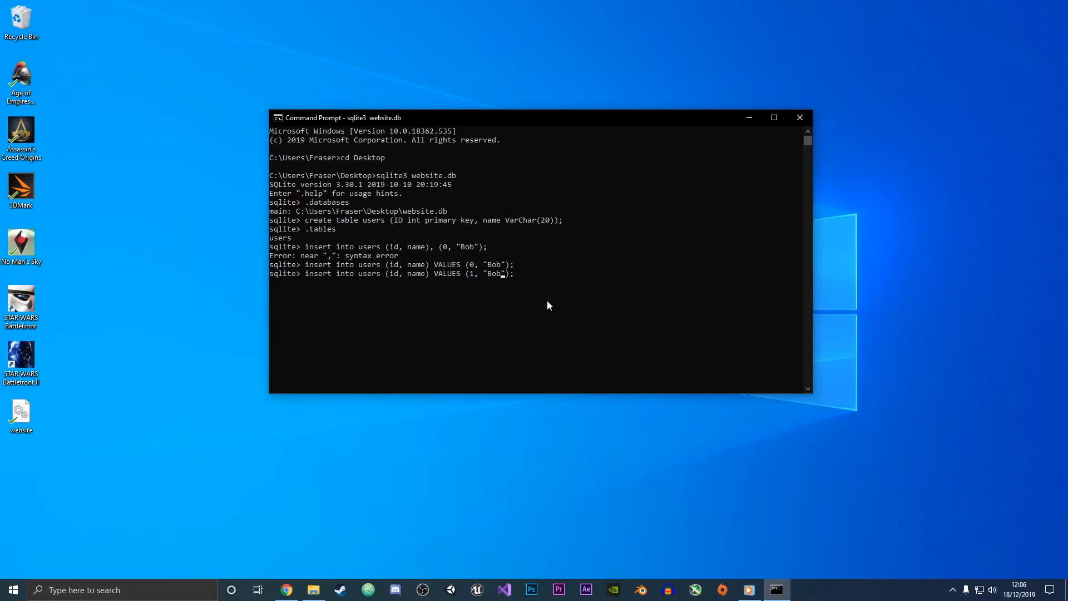
pyautogui.press('Backspace')
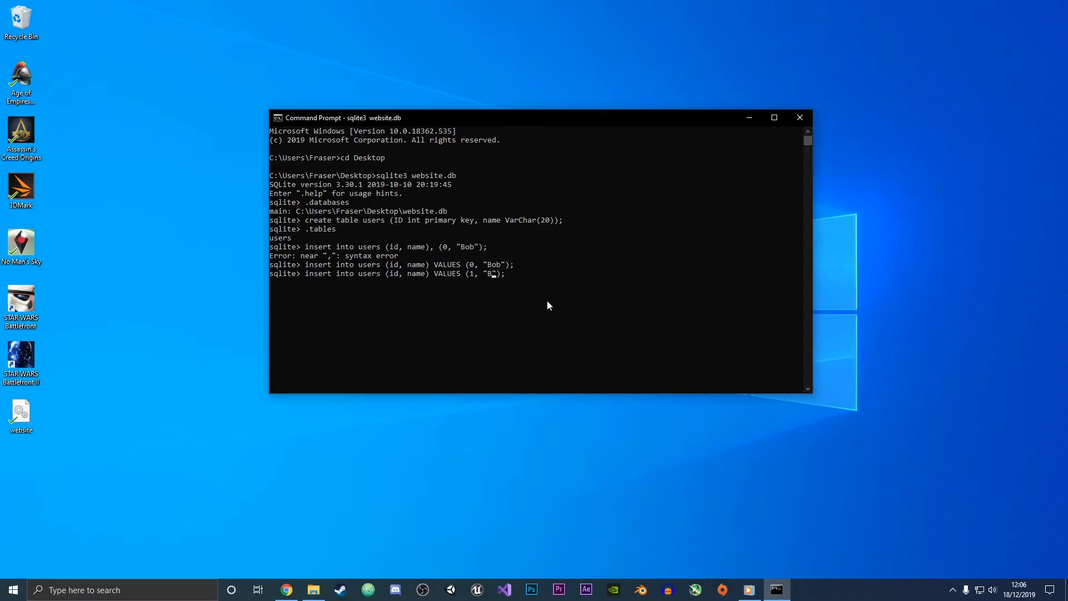
pyautogui.write('Tom')
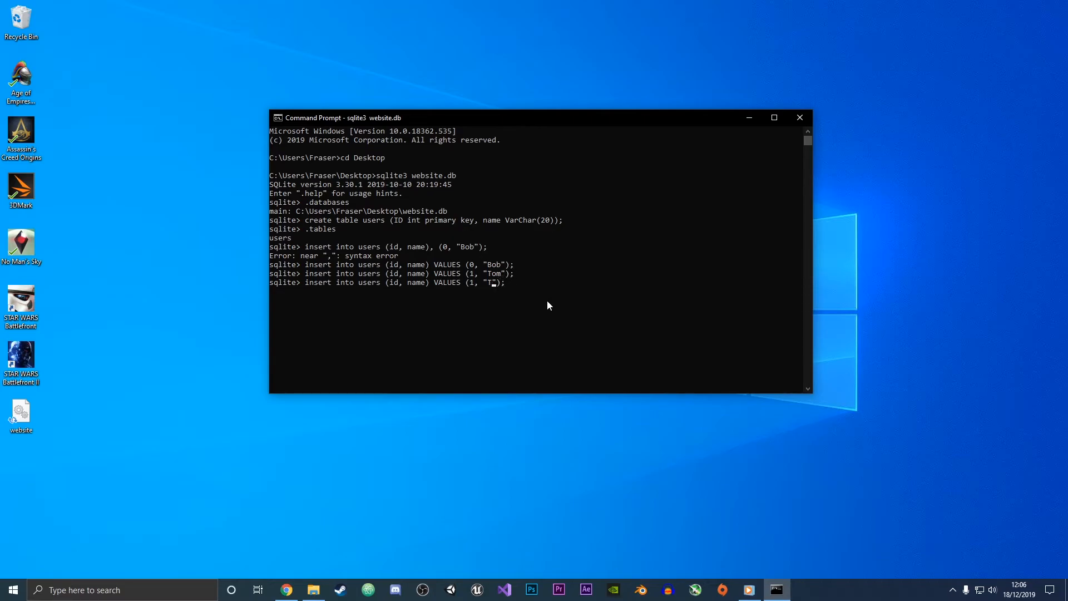
pyautogui.write('Steve')
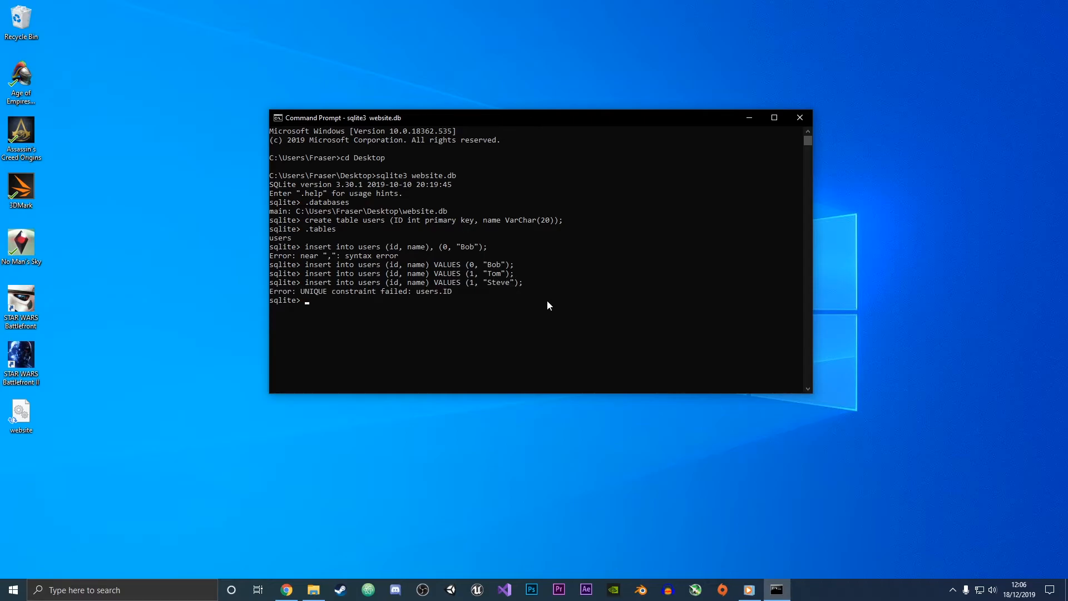
# - Add Steve with id 2 after a duplicate-id rejection, then Lucy with id 3
pyautogui.write('insert into users (id, name) VALUES (1, "Steve");')
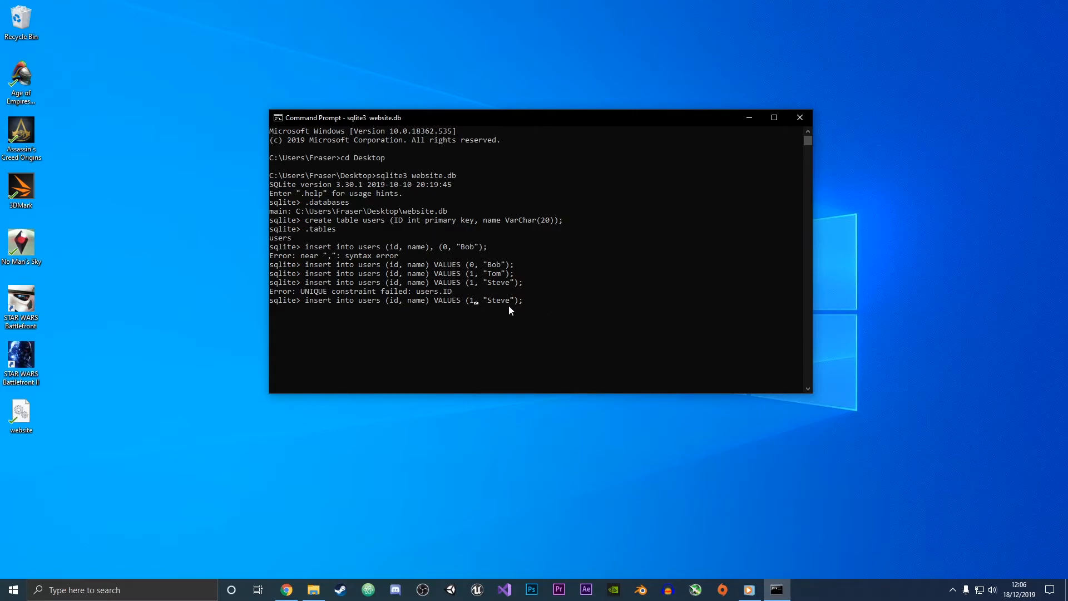
pyautogui.write('2')
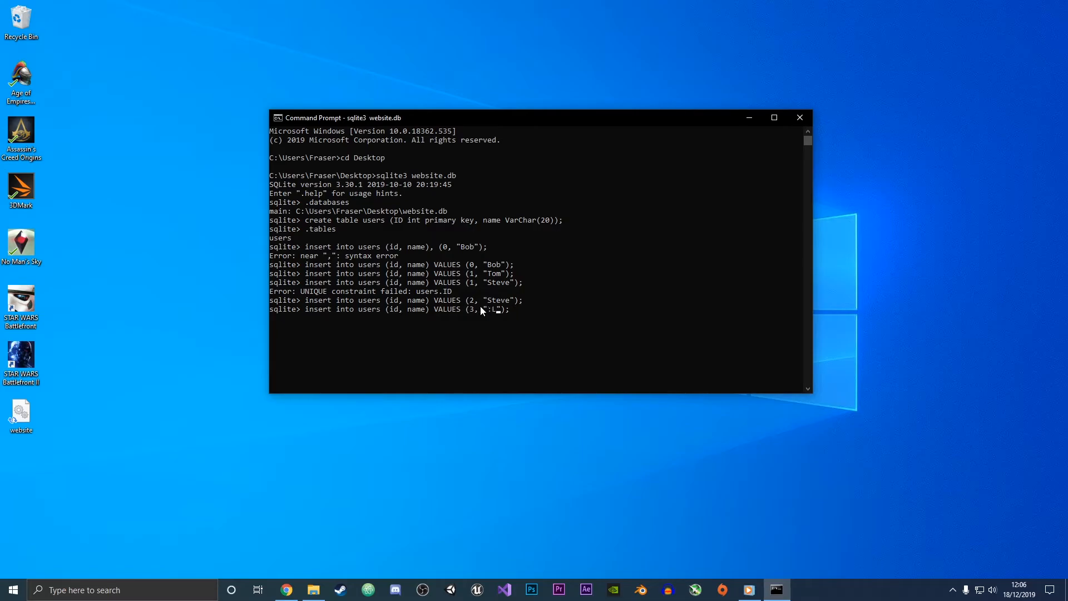
pyautogui.write('Lu')
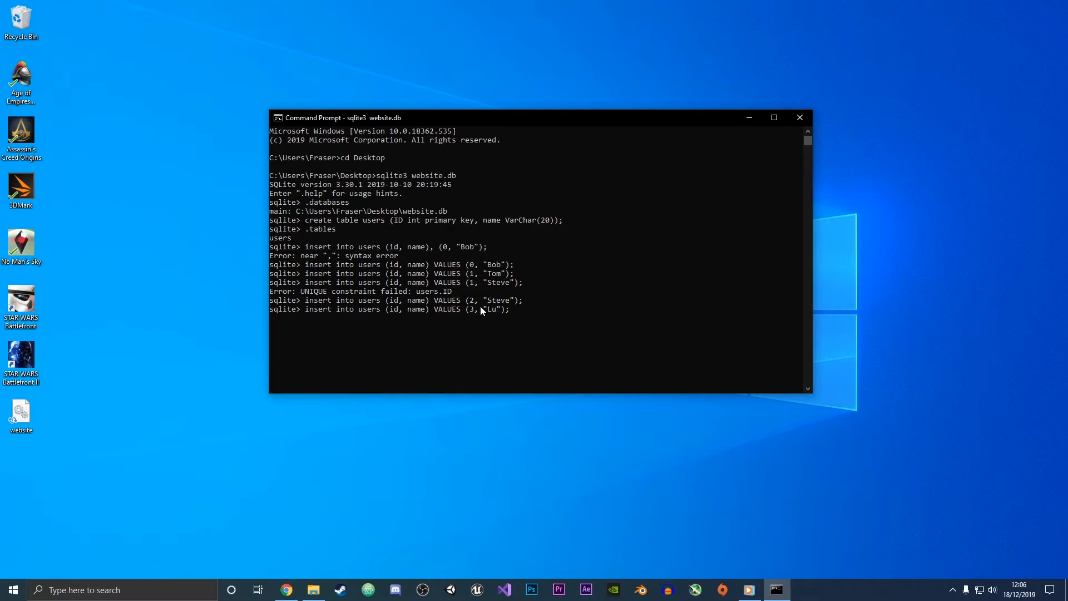
pyautogui.write('cy')
pyautogui.press('Enter')
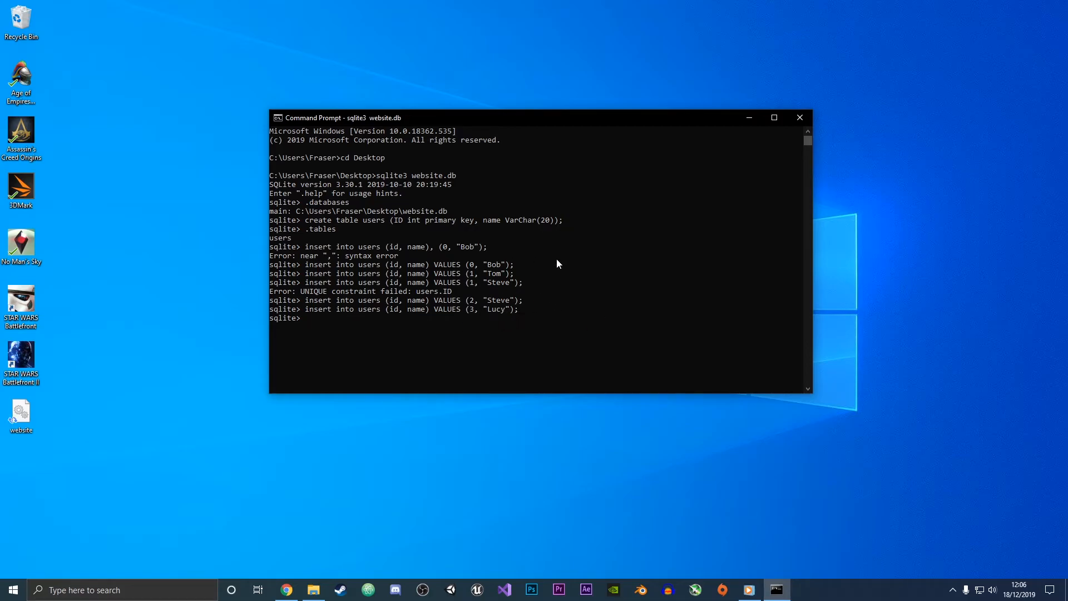
pyautogui.moveTo(453, 311)
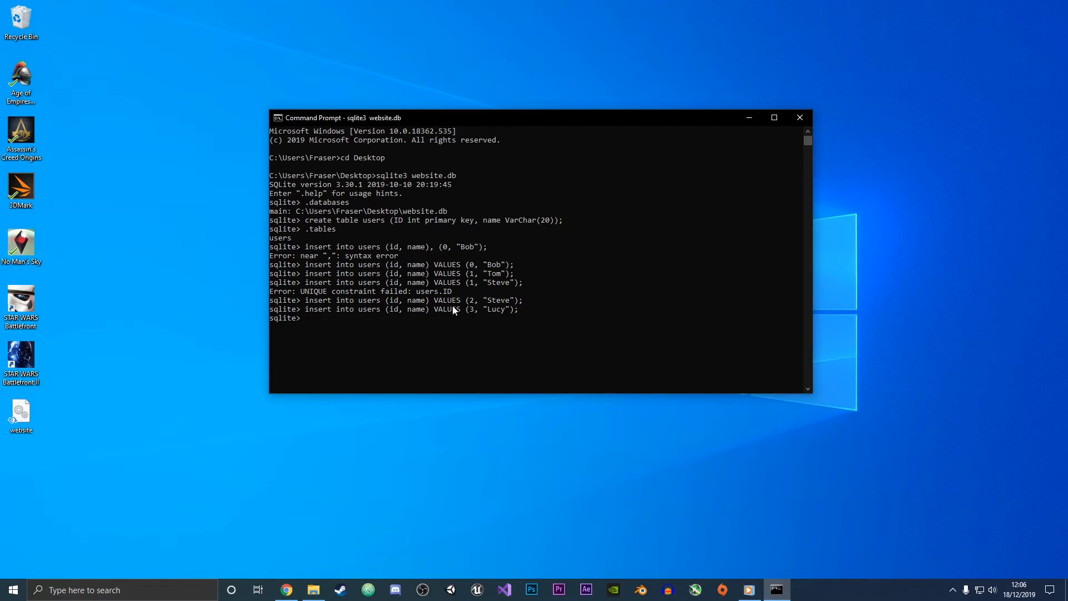
# - Run select * from users; showing 0 Bob, 1 Tom, 2 Steve, 3 Lucy
pyautogui.write('s')
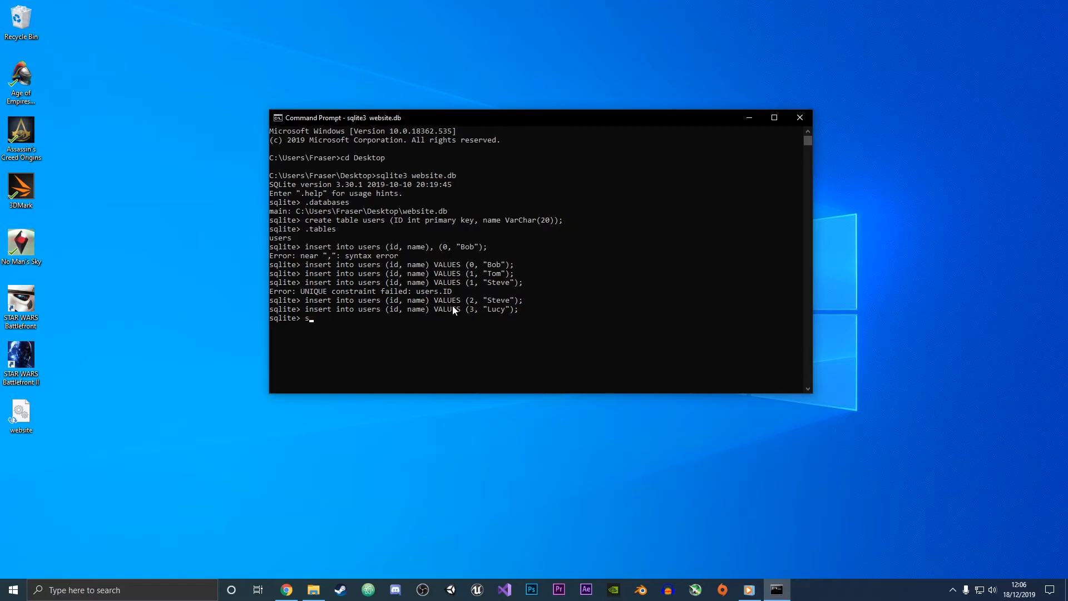
pyautogui.write('elect *')
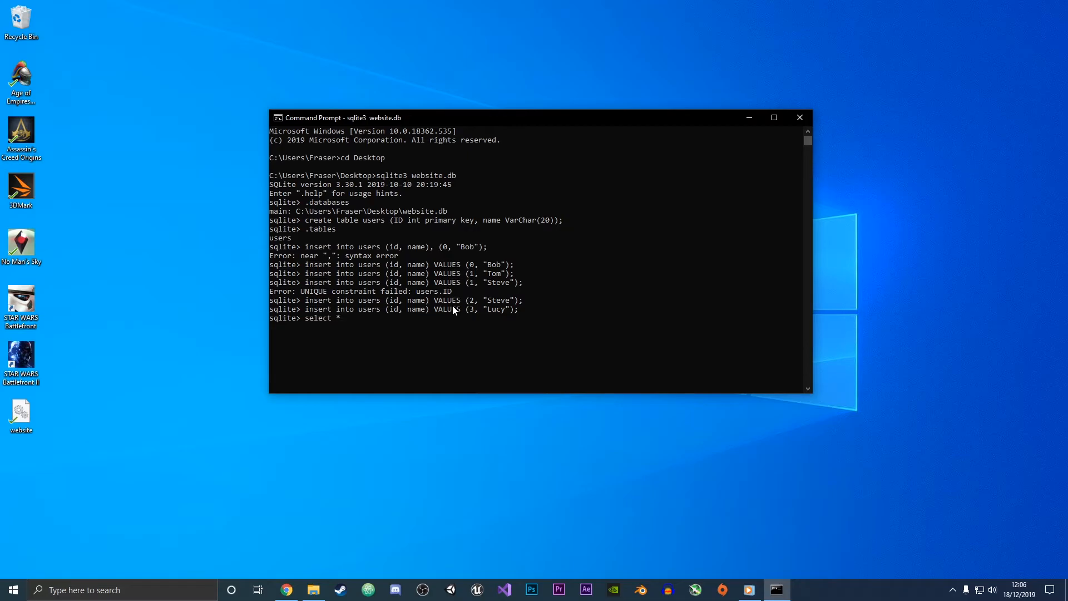
pyautogui.write('fr')
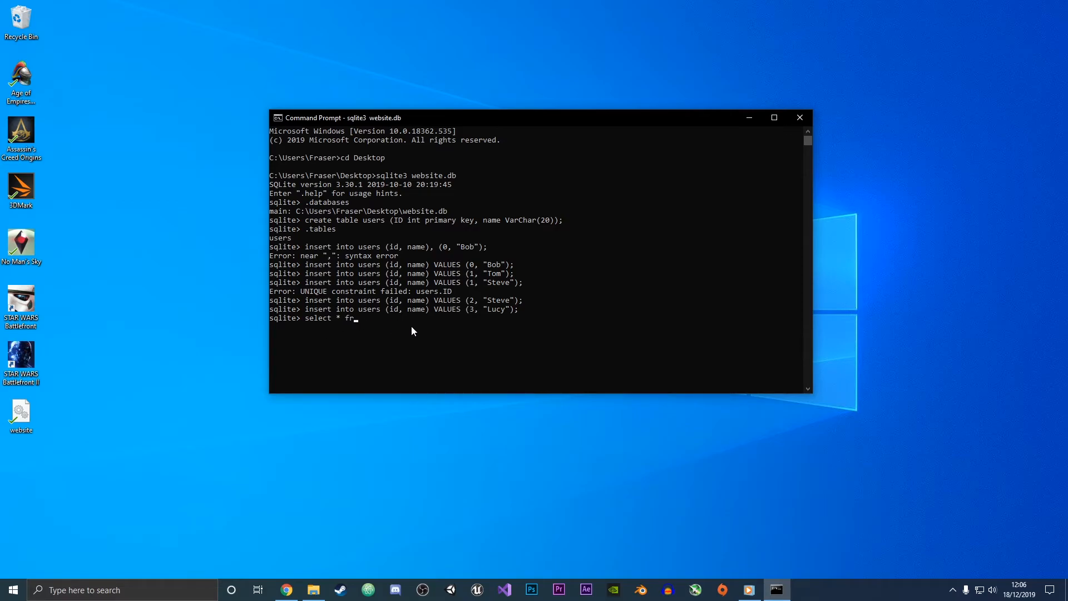
pyautogui.write('om users')
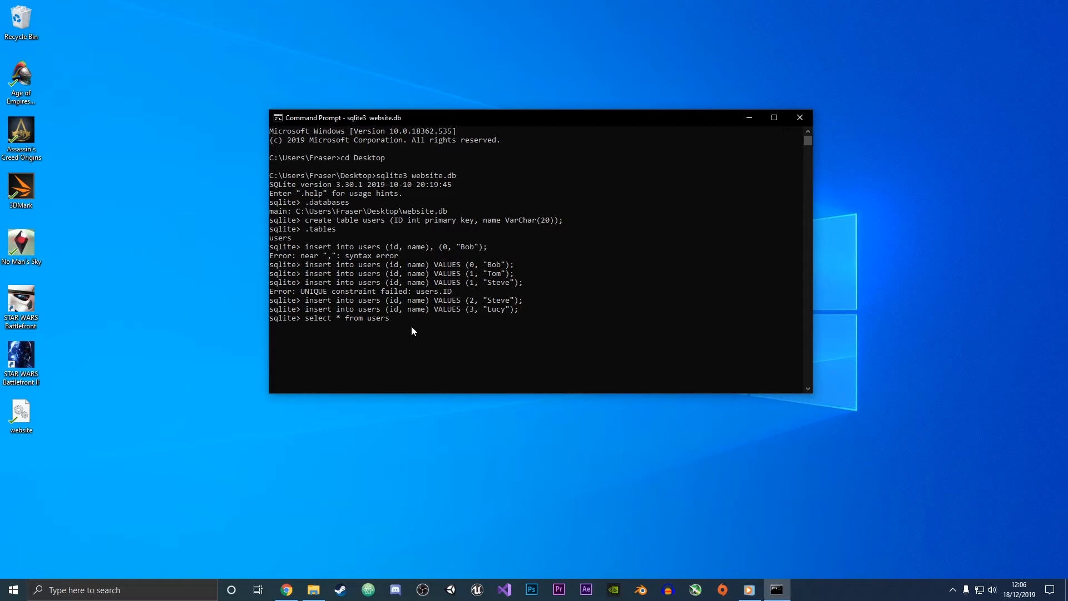
pyautogui.write(';')
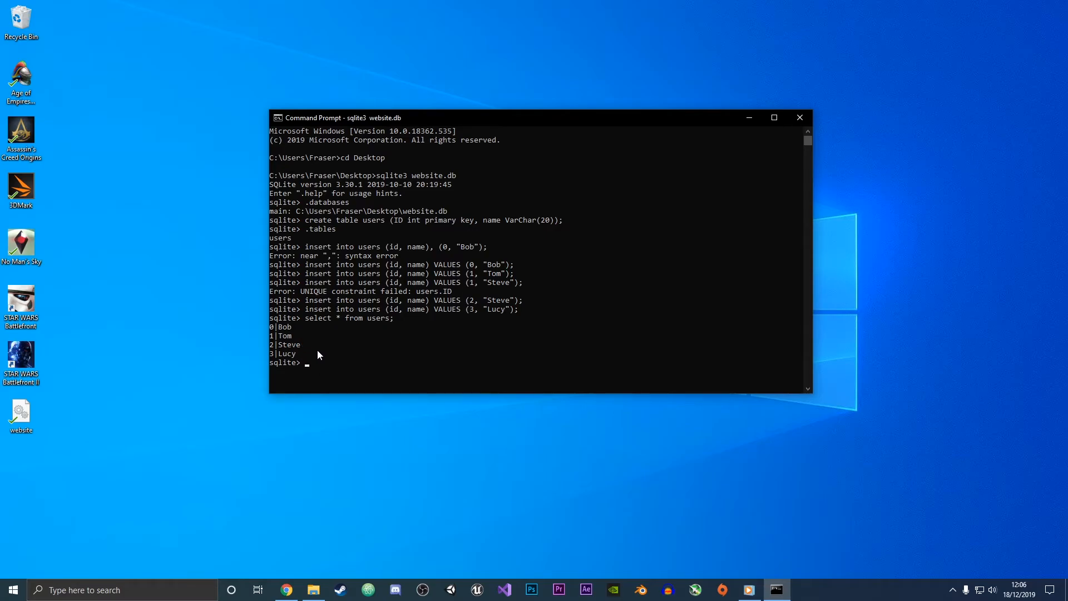
pyautogui.moveTo(273, 329)
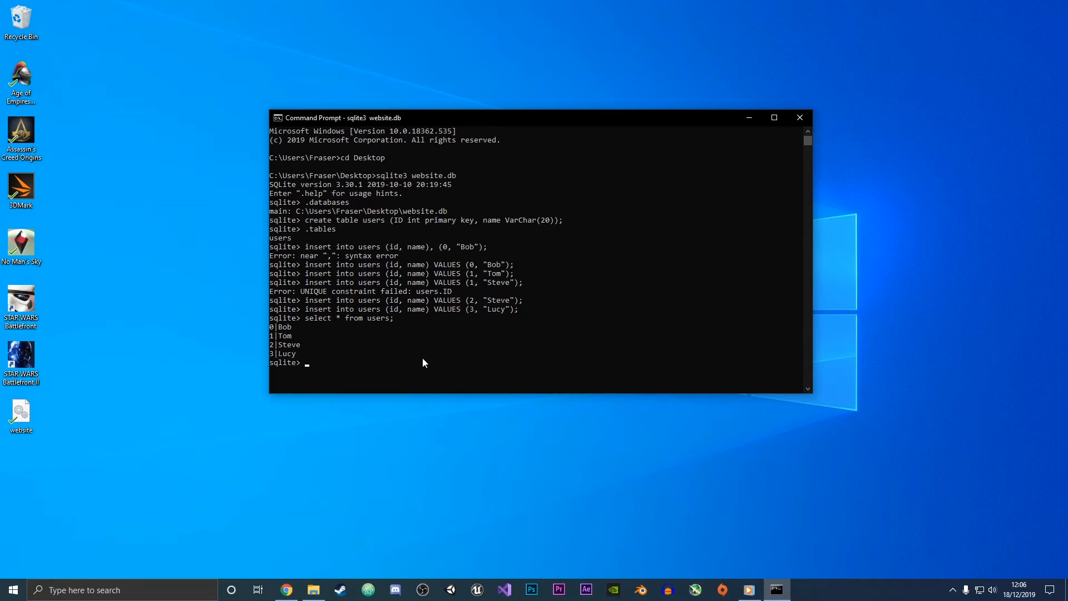
pyautogui.moveTo(506, 317)
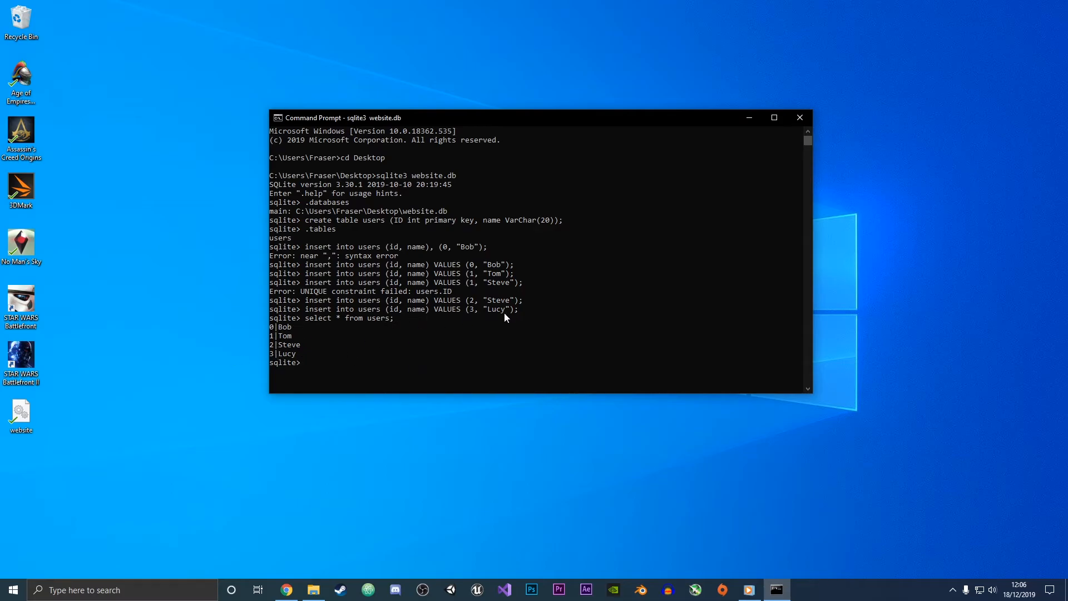
pyautogui.moveTo(474, 370)
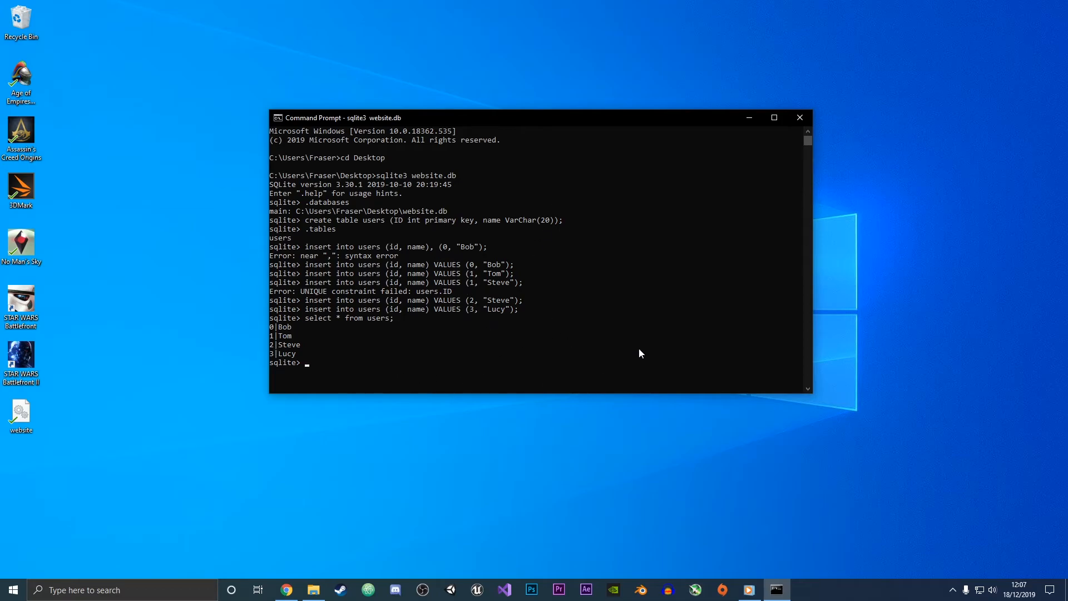
pyautogui.moveTo(476, 341)
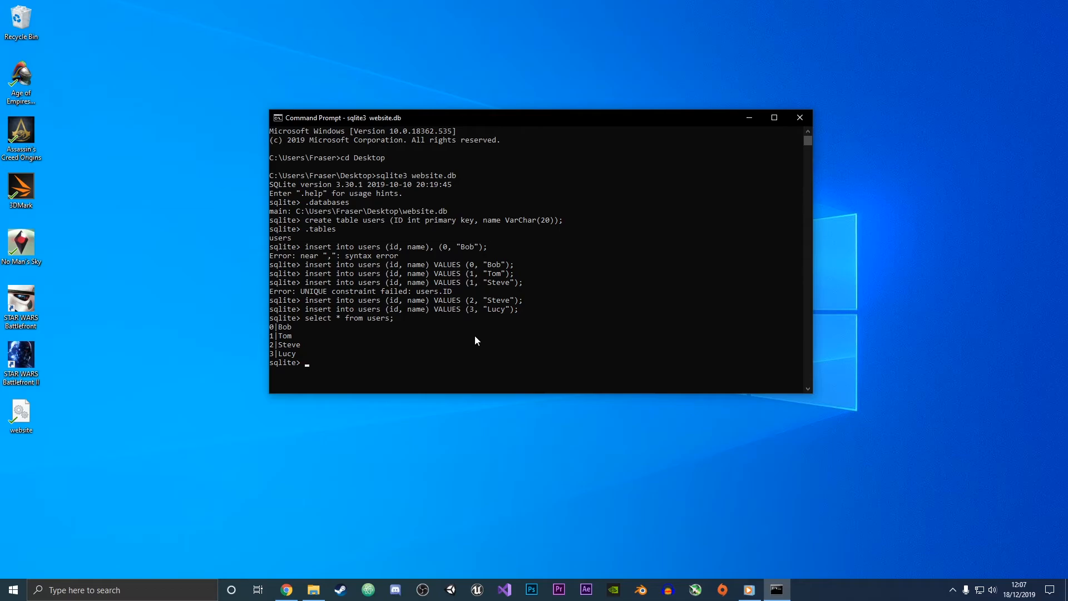
pyautogui.moveTo(474, 380)
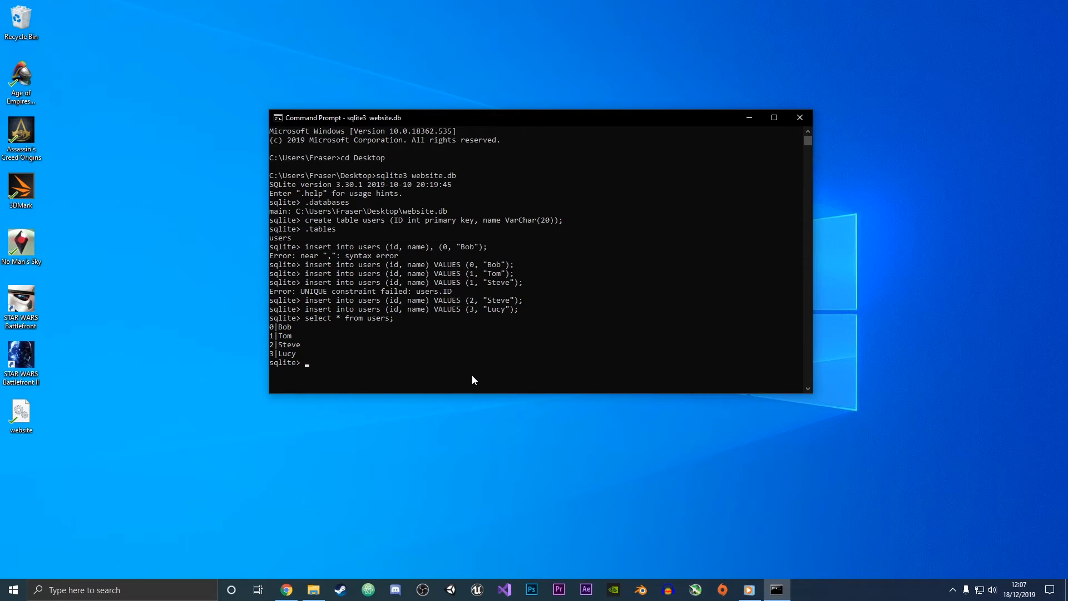
# - Drop the users table with drop table users; and start a .tables check
pyautogui.write('drop')
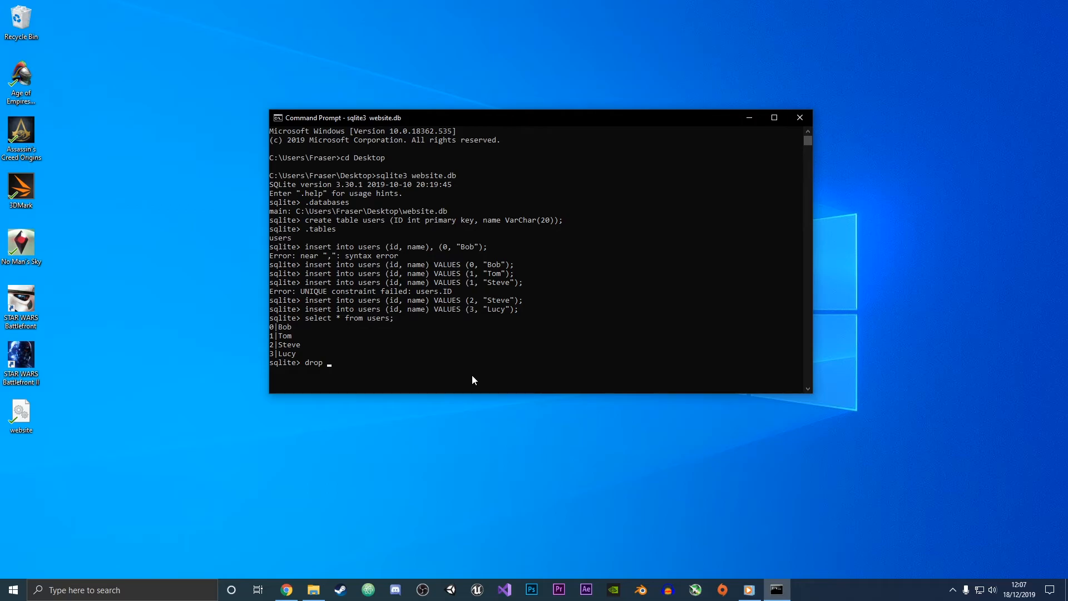
pyautogui.write('ta')
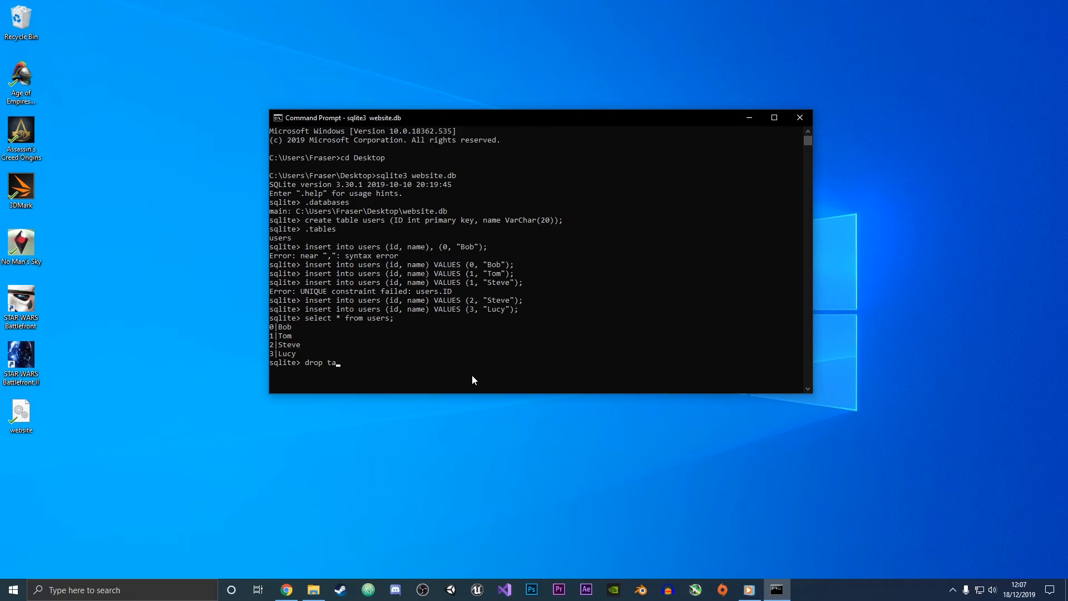
pyautogui.write('ble')
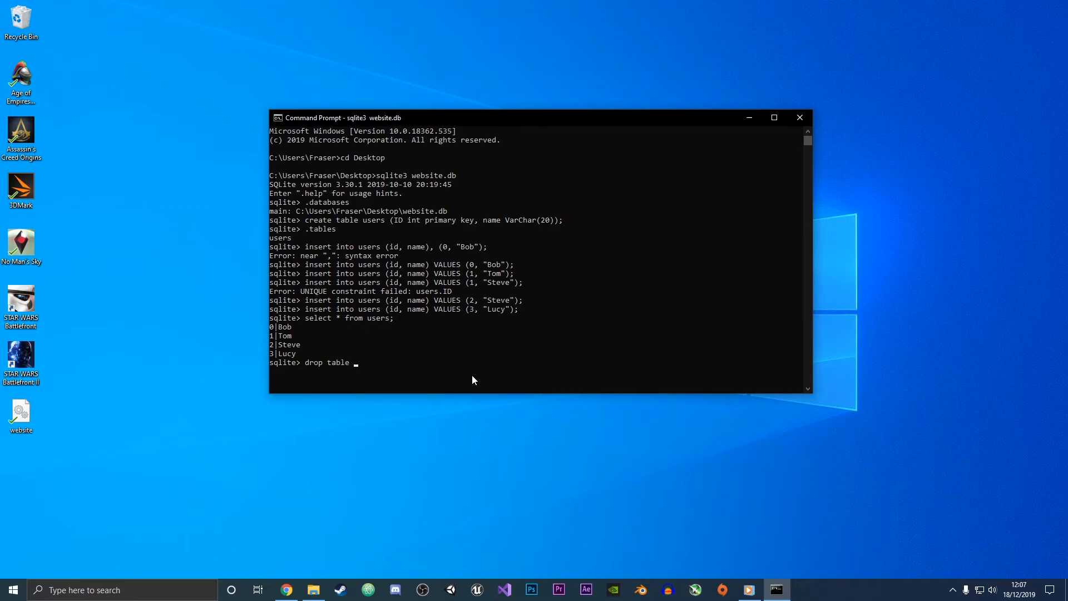
pyautogui.write('users')
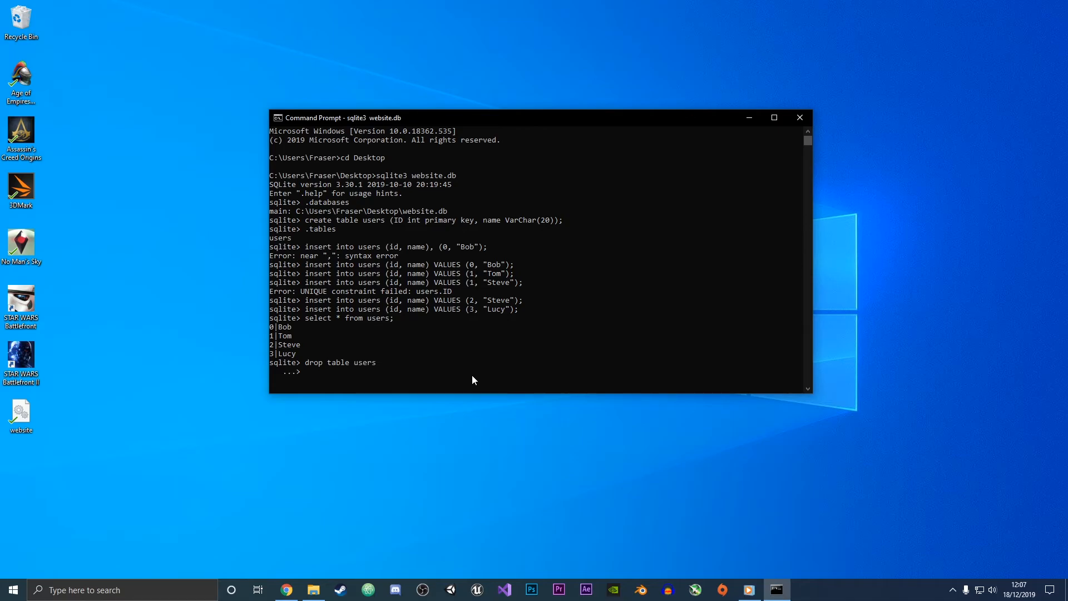
pyautogui.write(';')
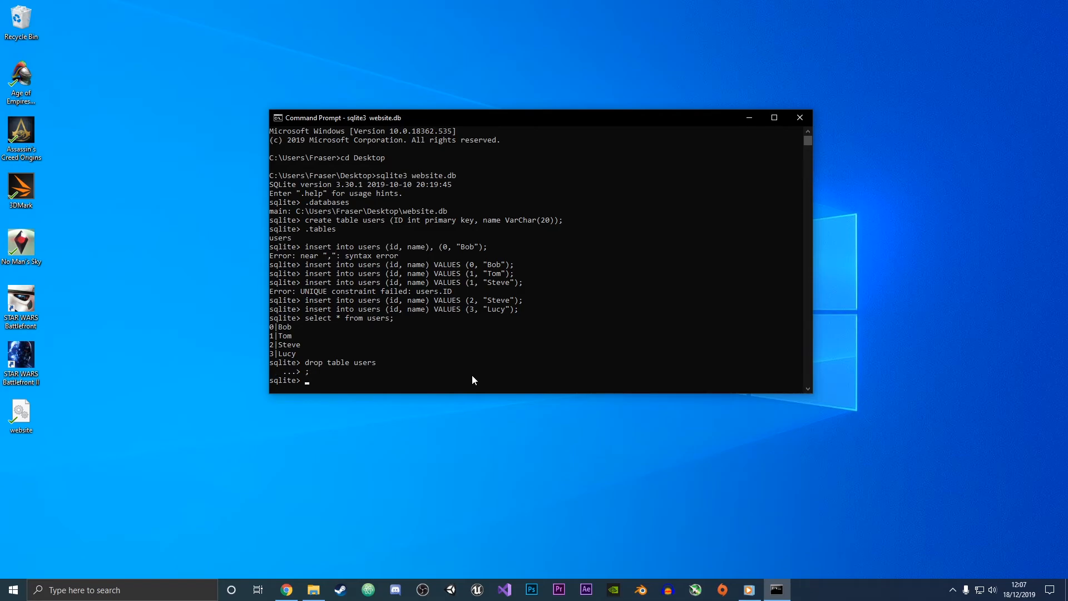
pyautogui.write('.tab')
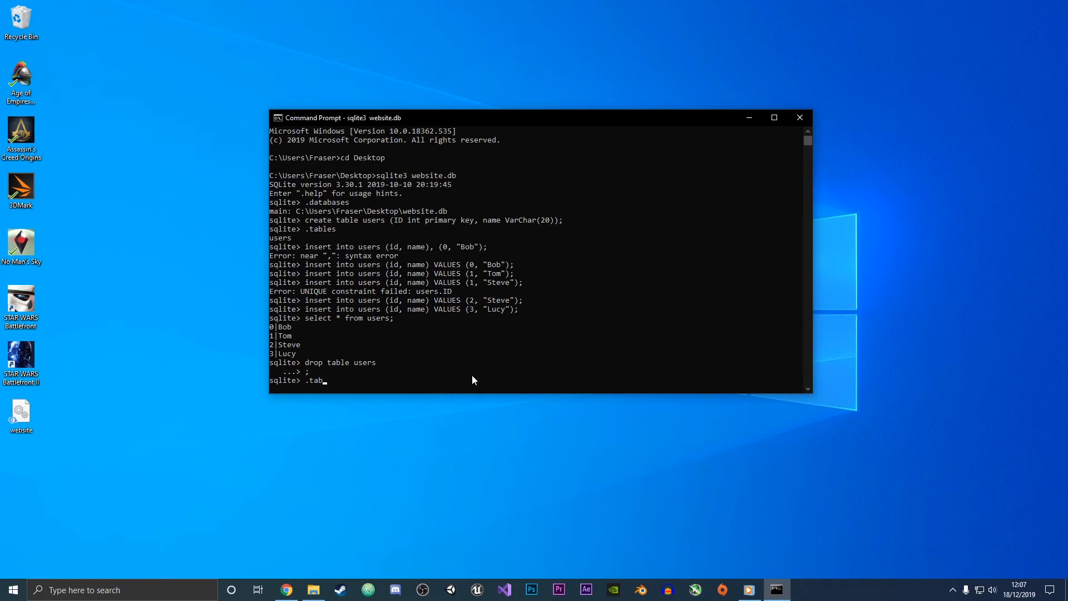